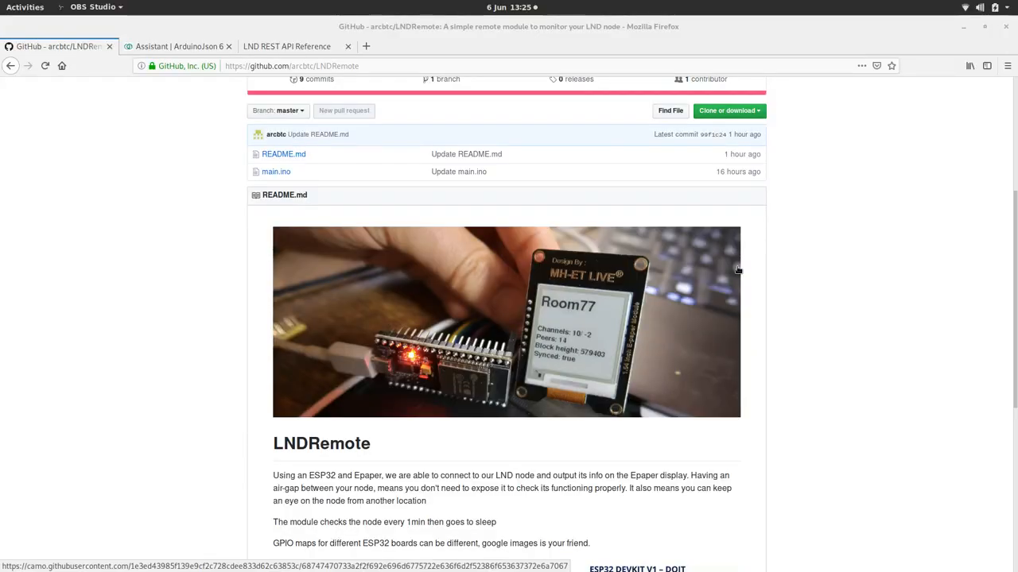
mouse_move(566, 306)
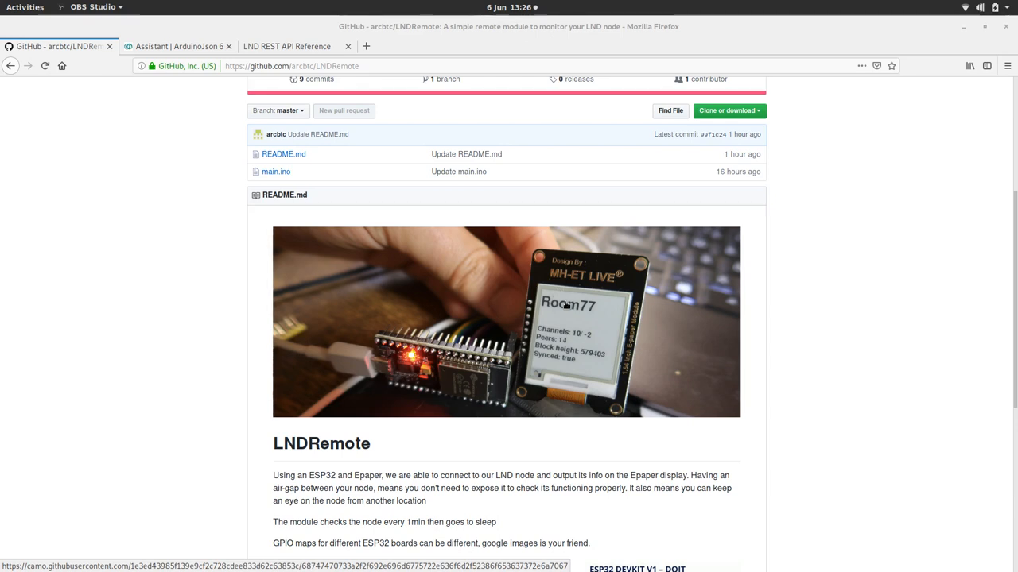
Open main.ino in the LNDRemote GitHub repository and copy its full source code.
scroll(down, 3)
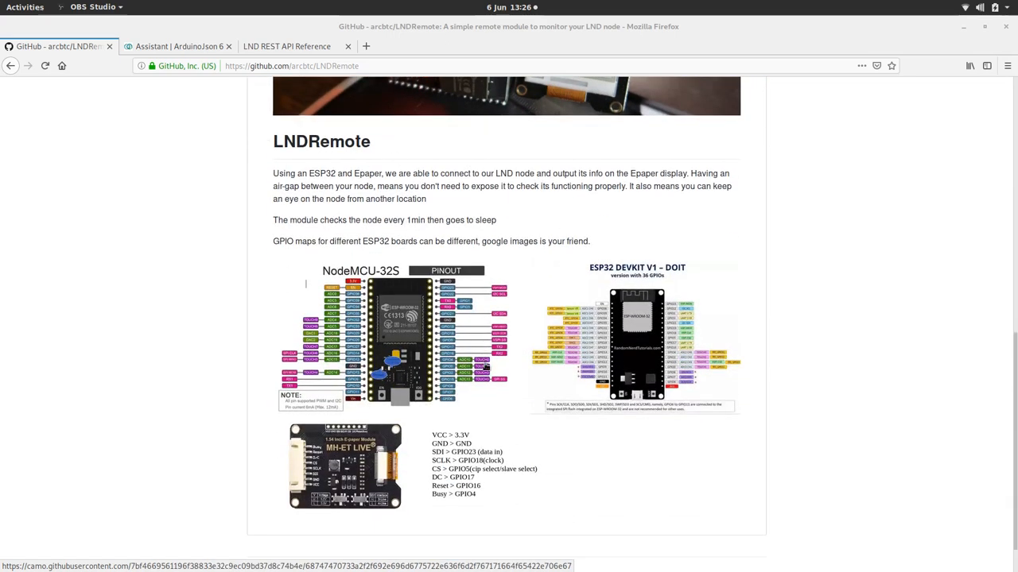
mouse_move(597, 296)
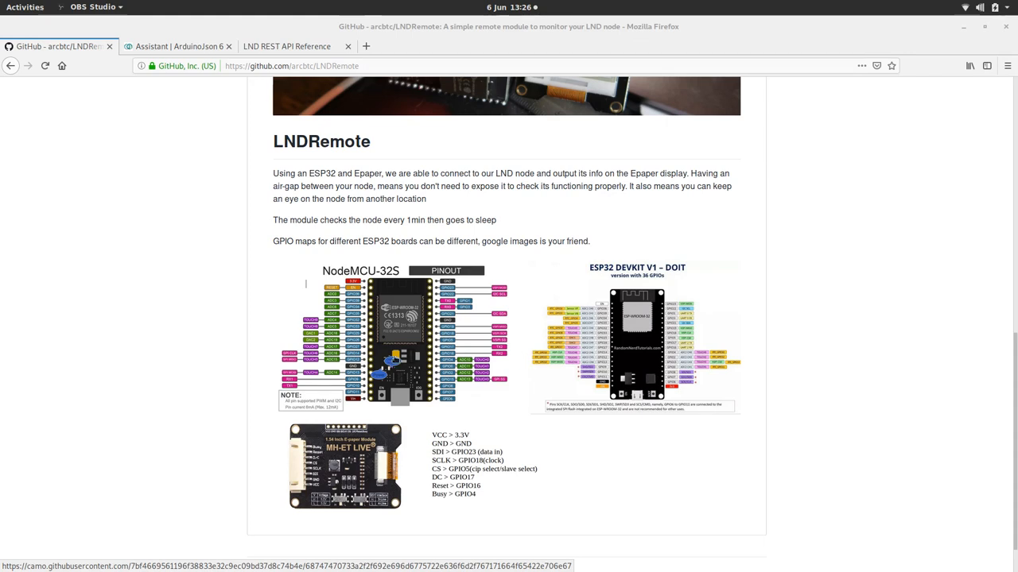
mouse_move(472, 262)
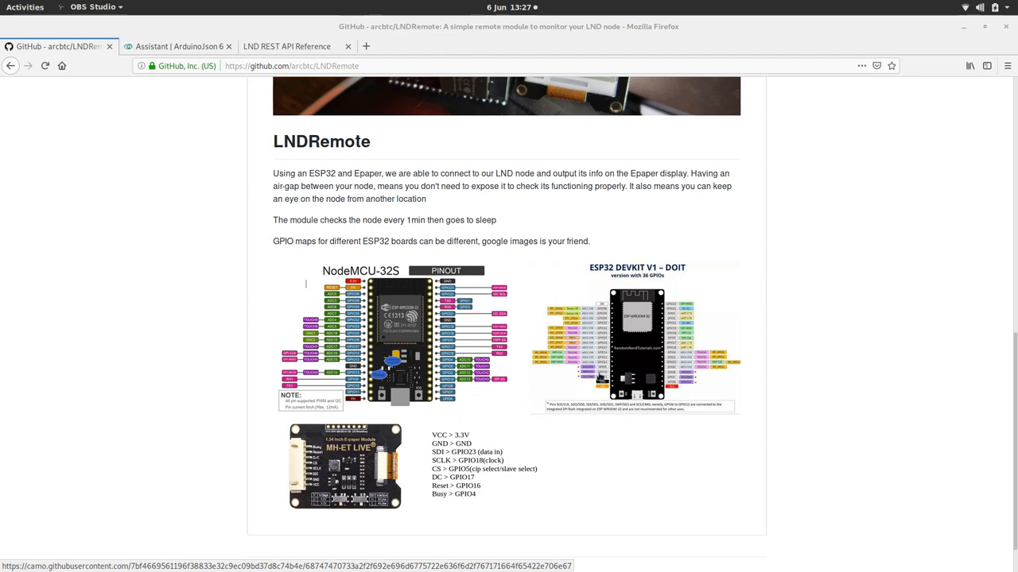
scroll(up, 3)
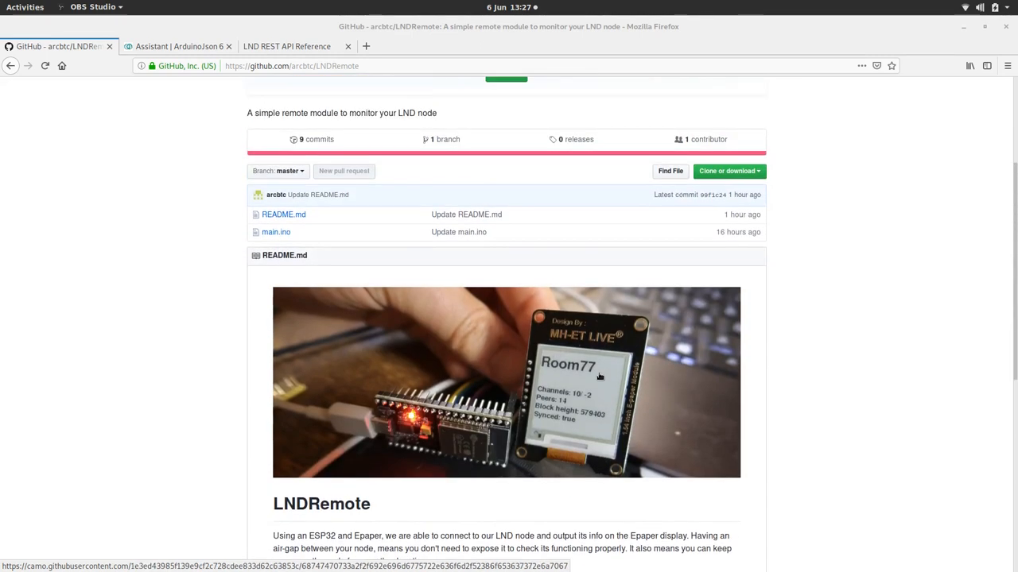
click(277, 232)
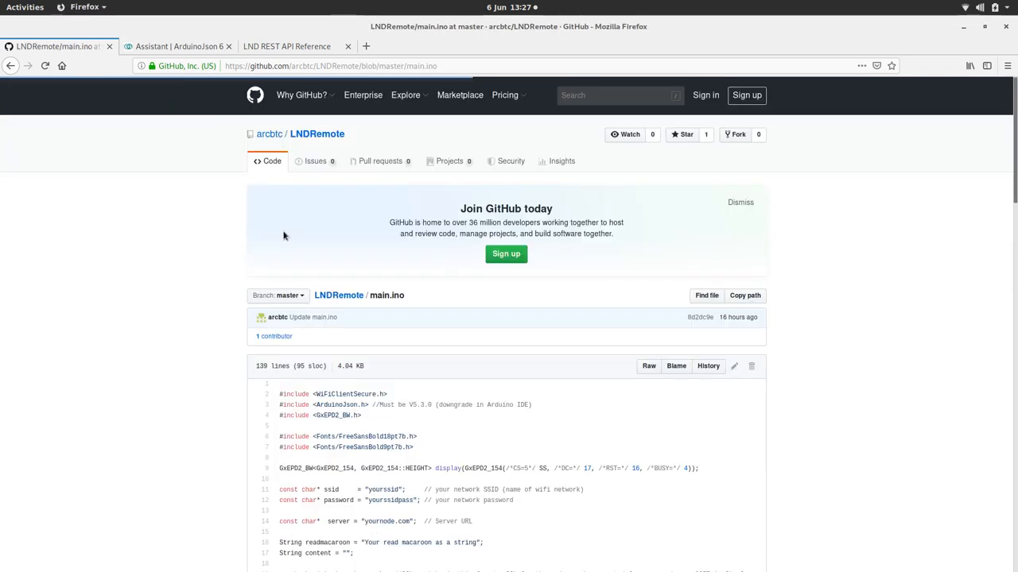
drag(280, 394, 363, 542)
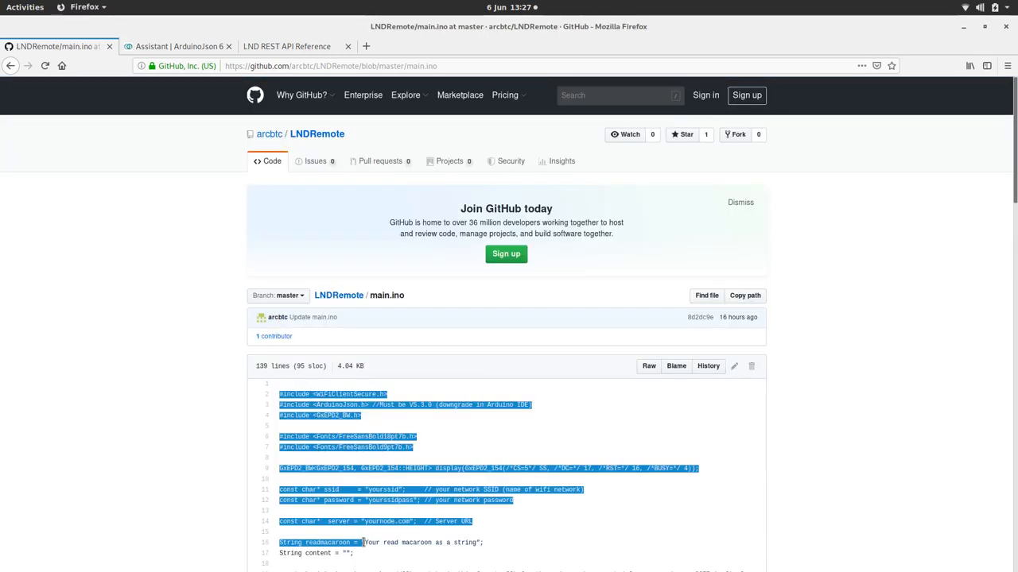
scroll(down, 3)
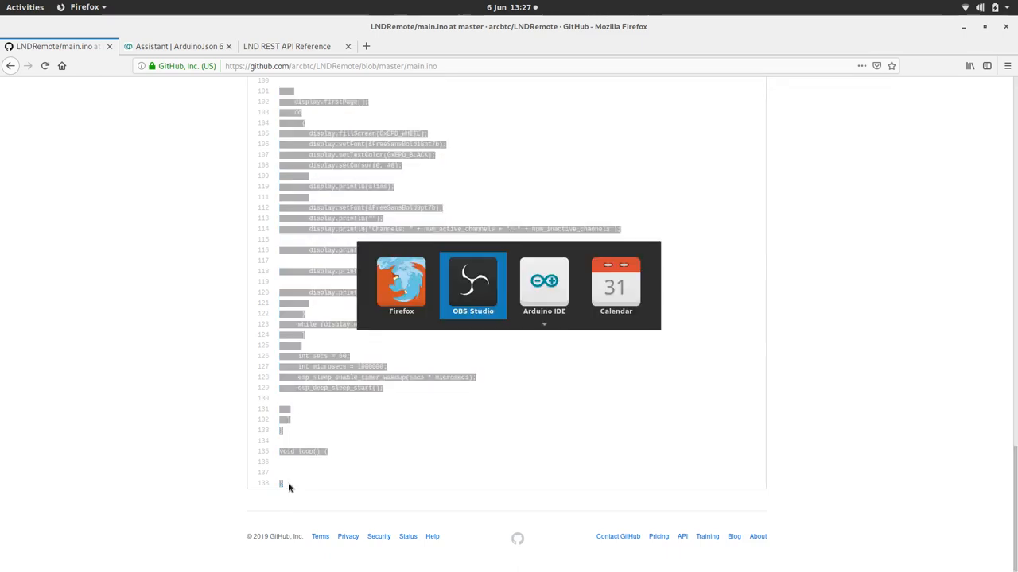
Switch back to the Arduino sketch, then bring up the ArduinoJson Assistant page.
click(544, 283)
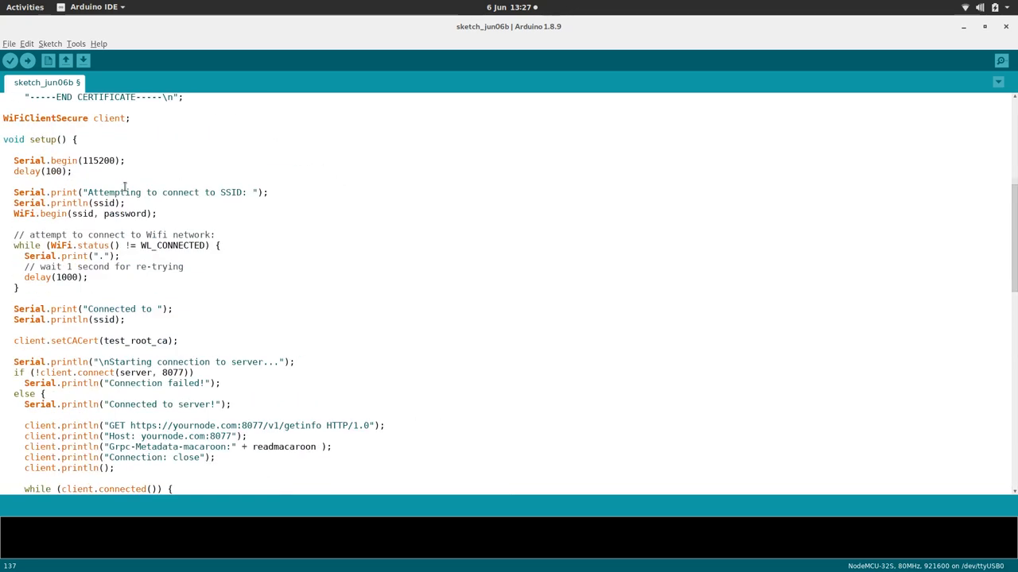
scroll(up, 3)
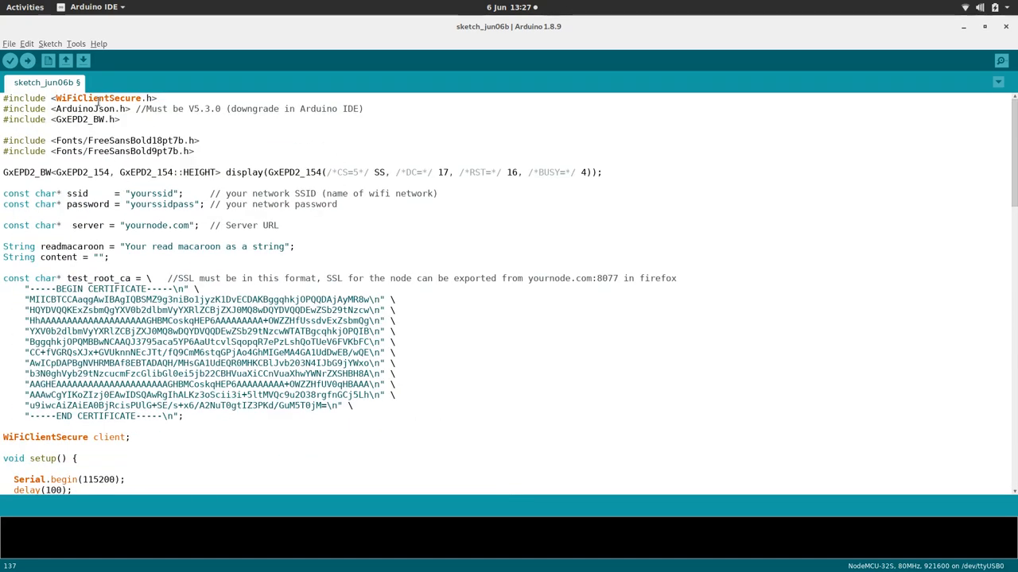
click(3, 99)
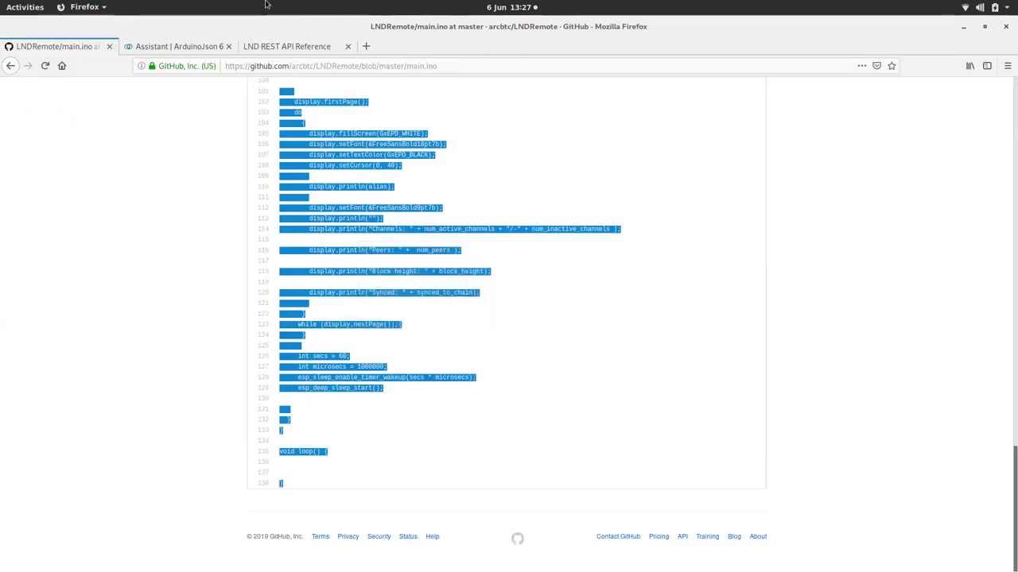
click(178, 46)
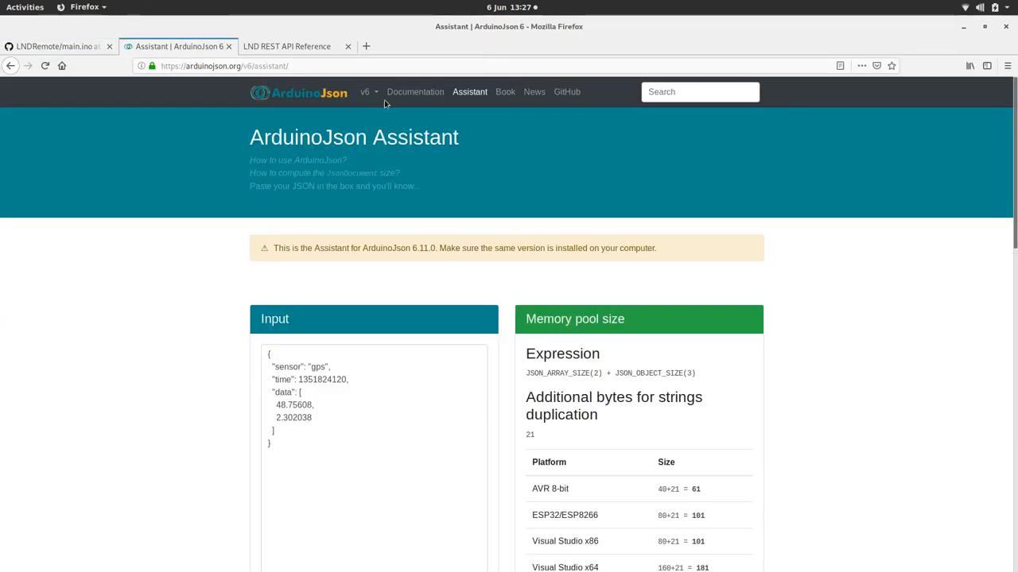
Review the sketch's Include Library list, then switch over to the ArduinoJson website.
click(299, 92)
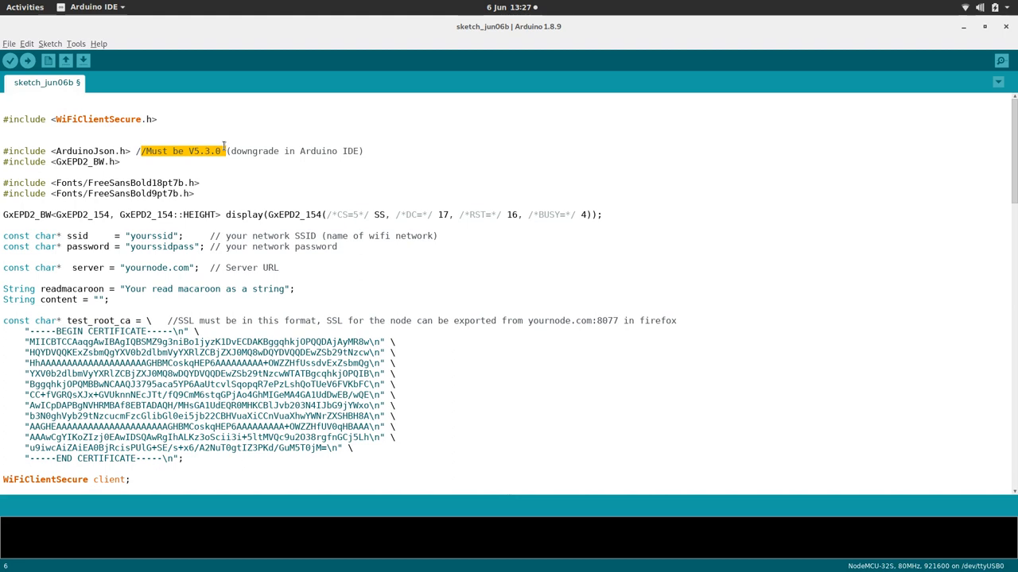
click(49, 45)
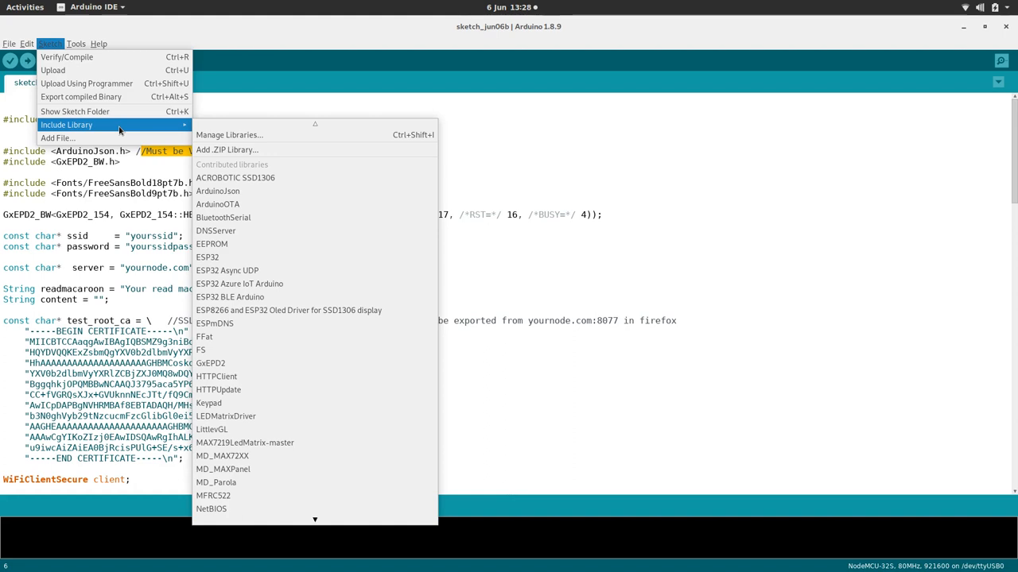
mouse_move(229, 133)
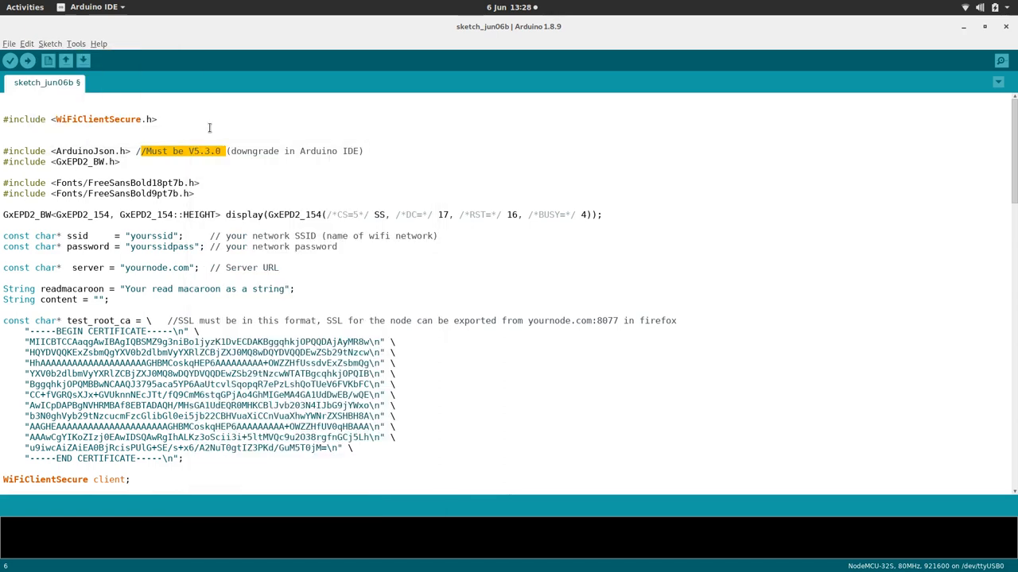
click(49, 45)
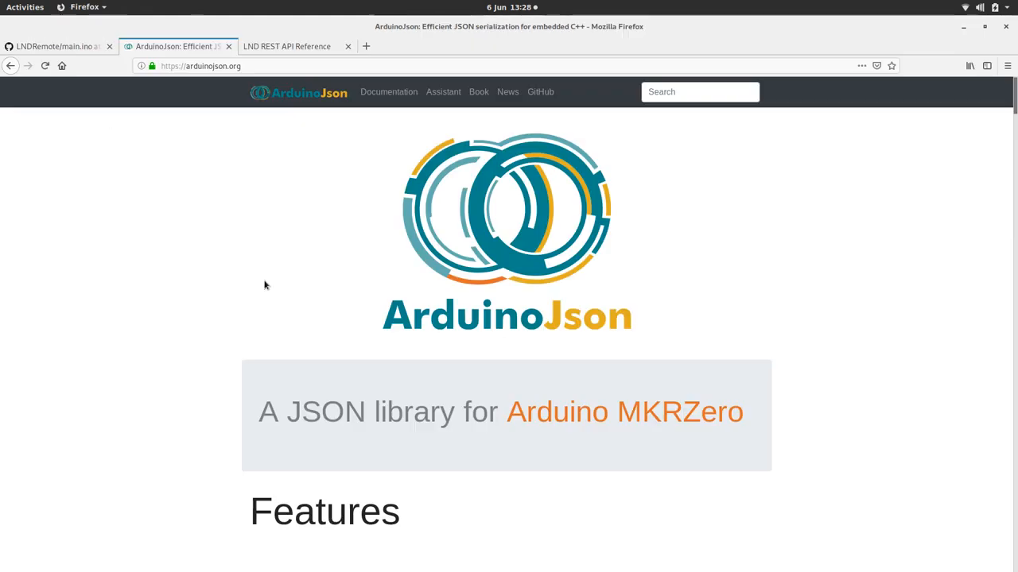
Select the Assistant's sample JSON input and review its generated parsing program.
click(442, 91)
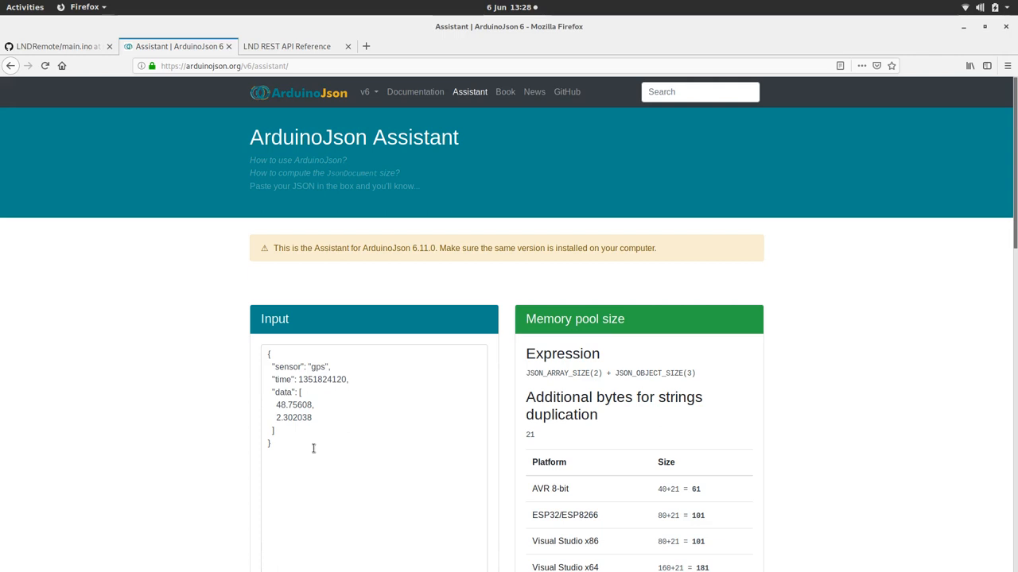
key(ctrl+a)
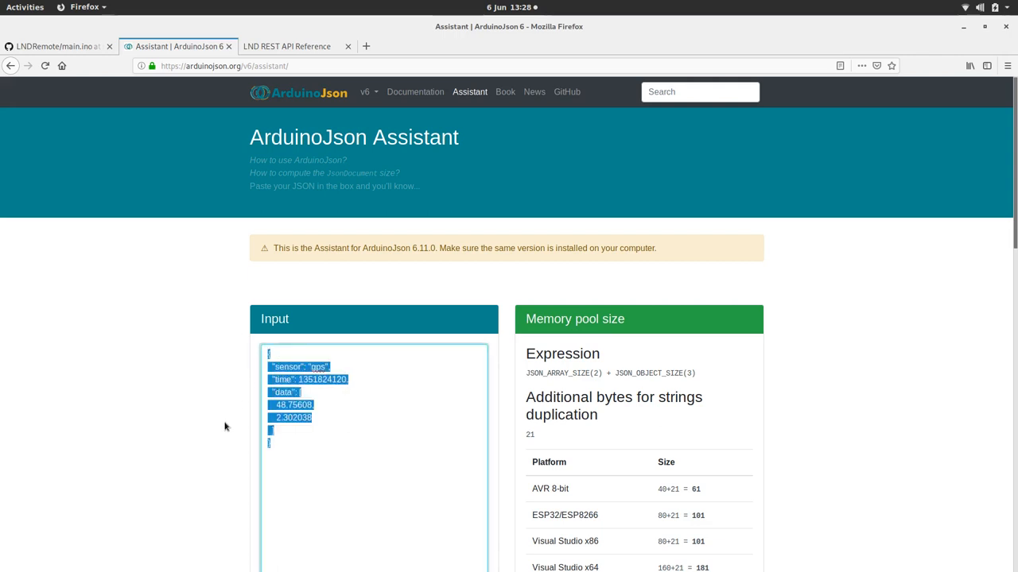
scroll(down, 3)
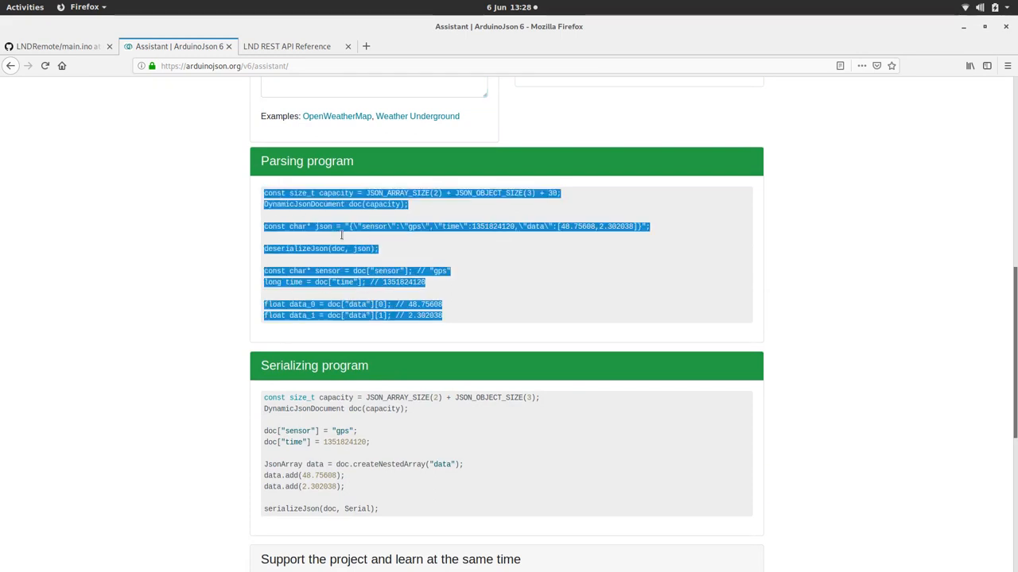
mouse_move(337, 283)
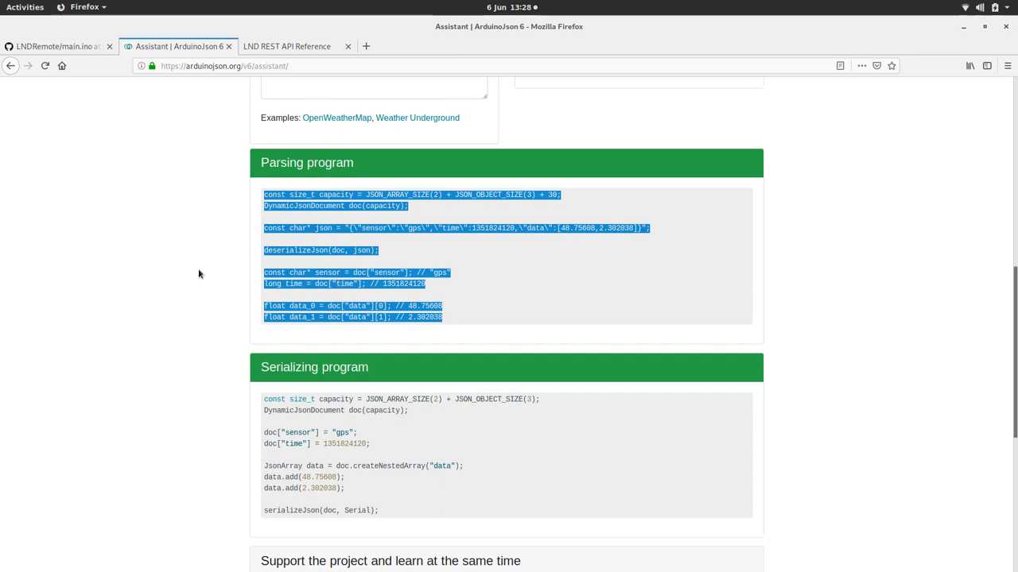
scroll(up, 3)
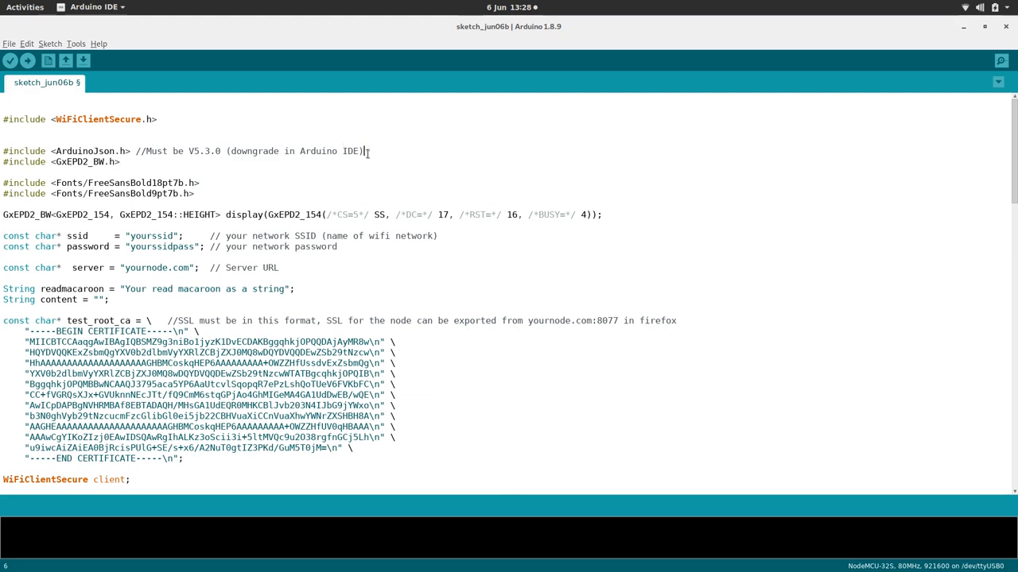
Add a blank line after the ArduinoJson include and confirm GxEPD2 is installed in Library Manager.
key(Return)
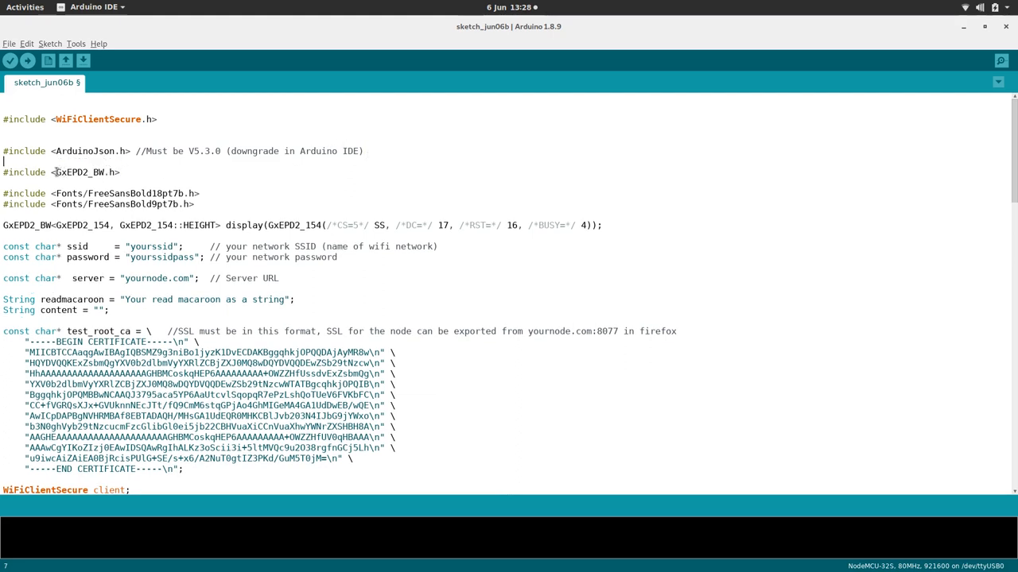
double_click(70, 172)
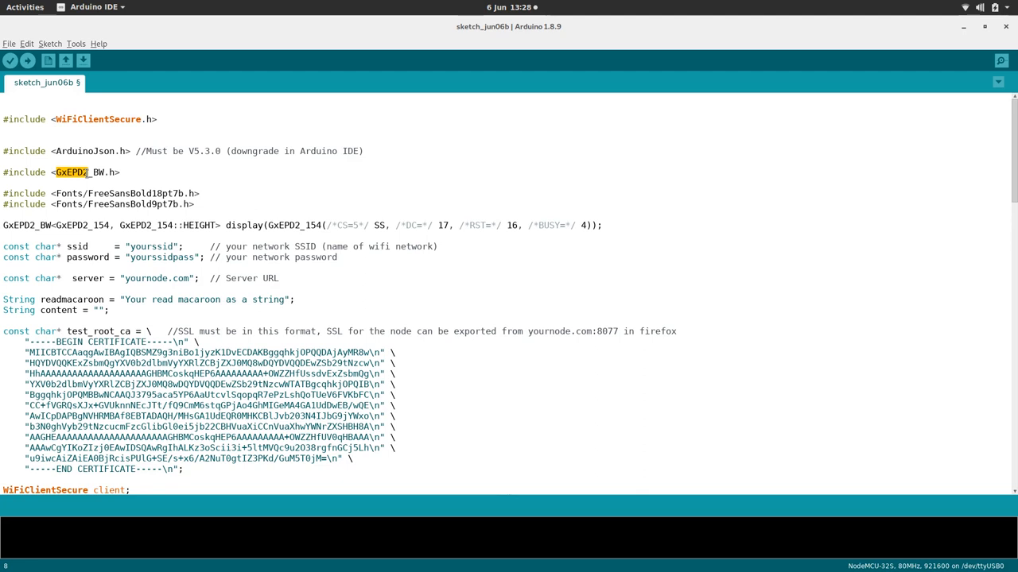
click(49, 45)
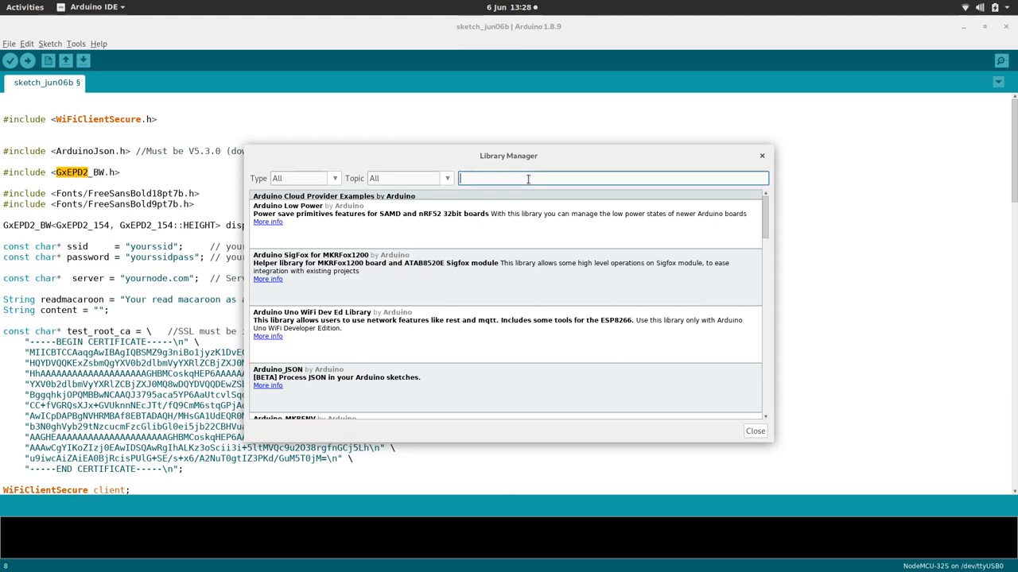
text(GxEPD2)
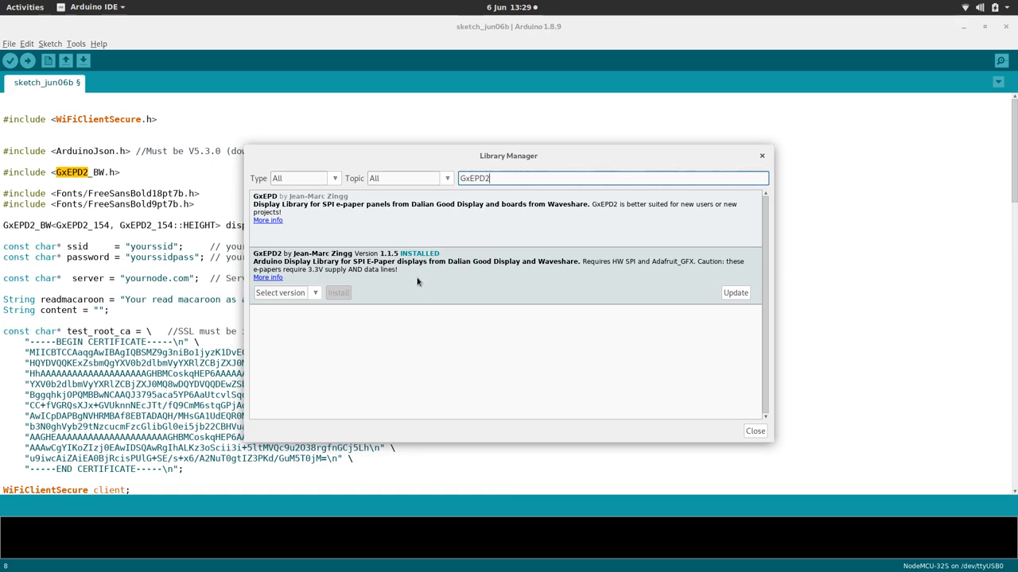
click(754, 431)
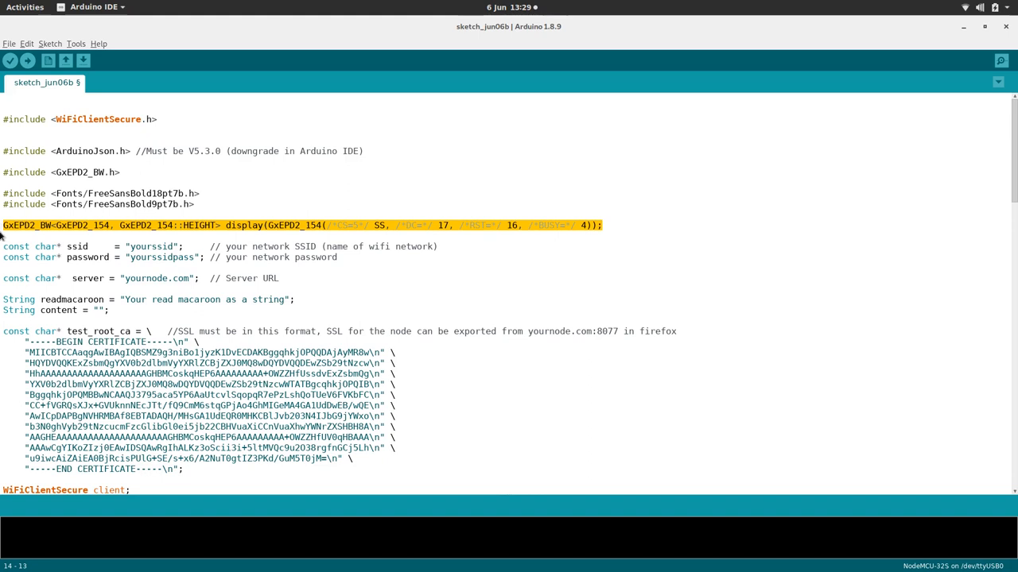
mouse_move(62, 169)
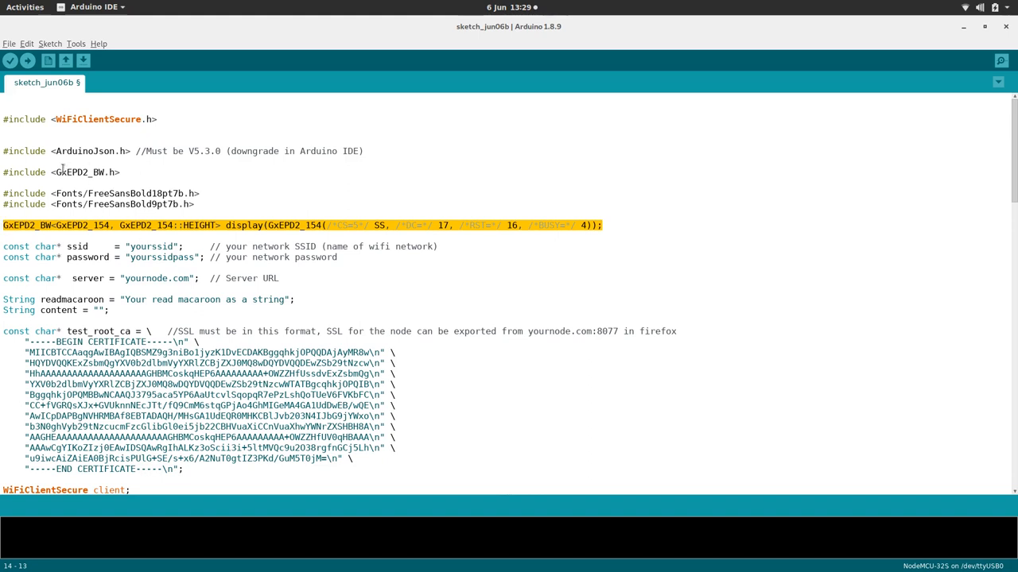
mouse_move(94, 172)
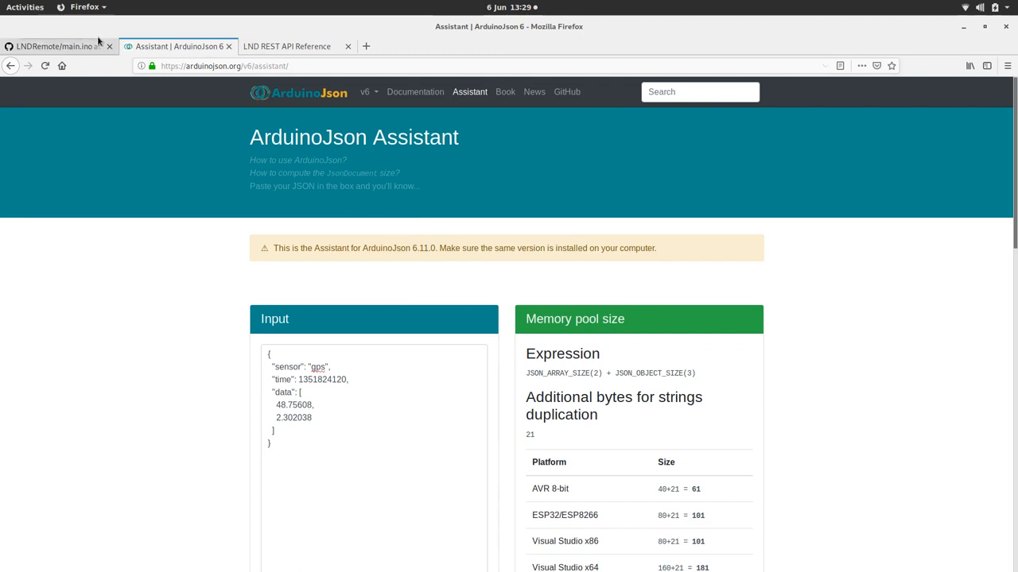
Revisit the LNDRemote main.ino source page on GitHub.
click(55, 47)
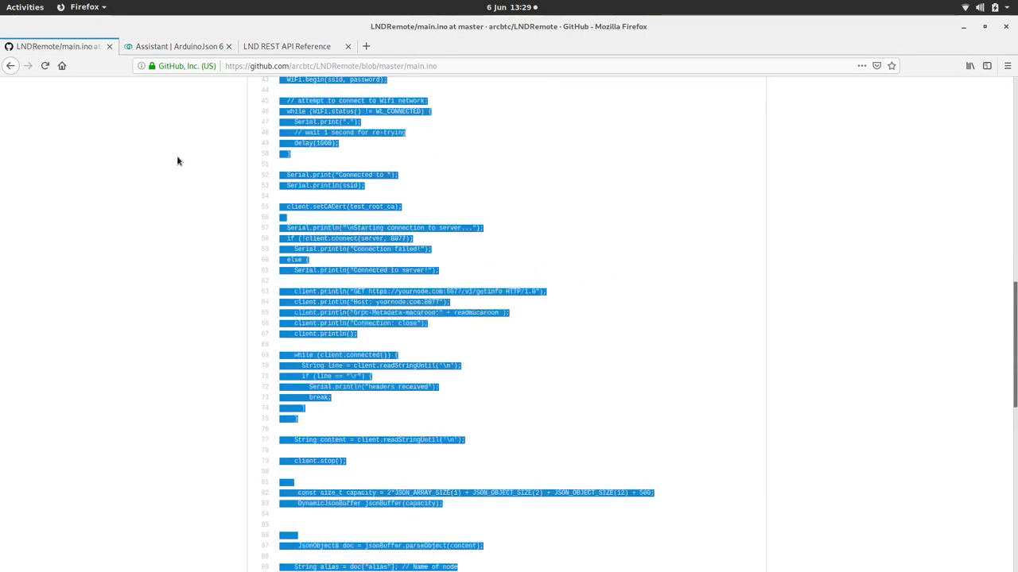
scroll(up, 3)
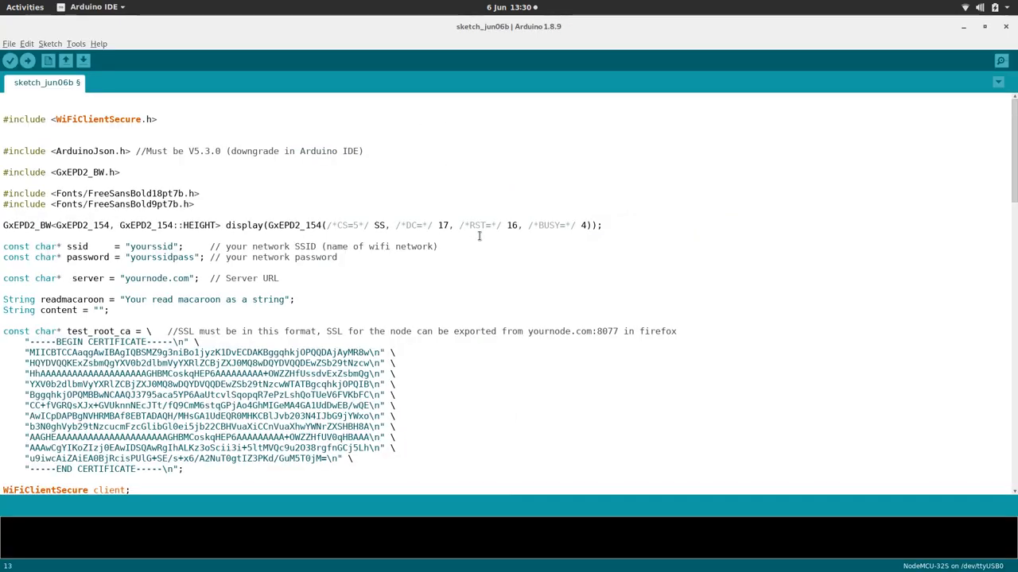
mouse_move(99, 226)
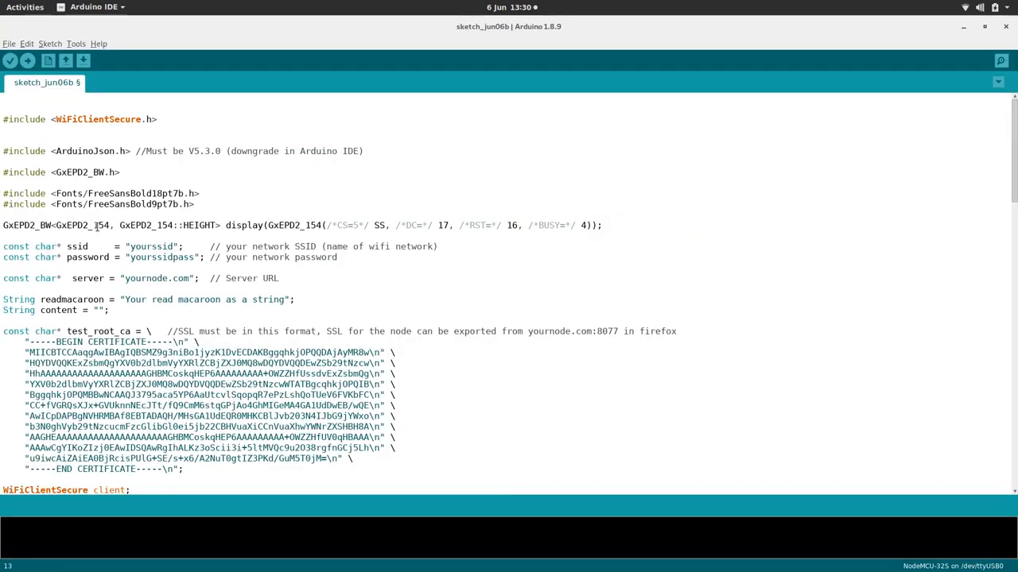
Set the server to room77.raspiblitz.com and replace the old SSL certificate lines.
double_click(151, 245)
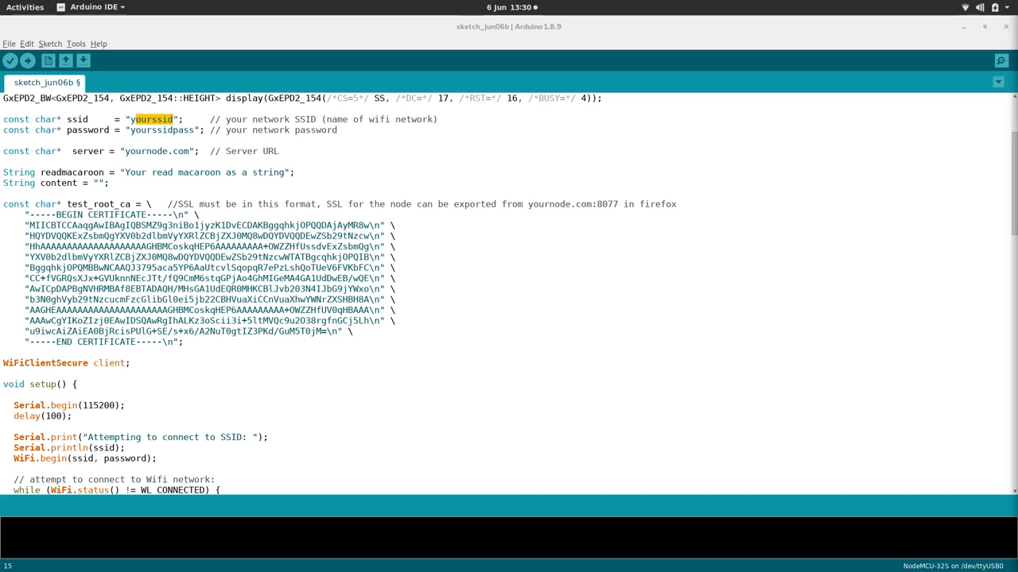
mouse_move(194, 142)
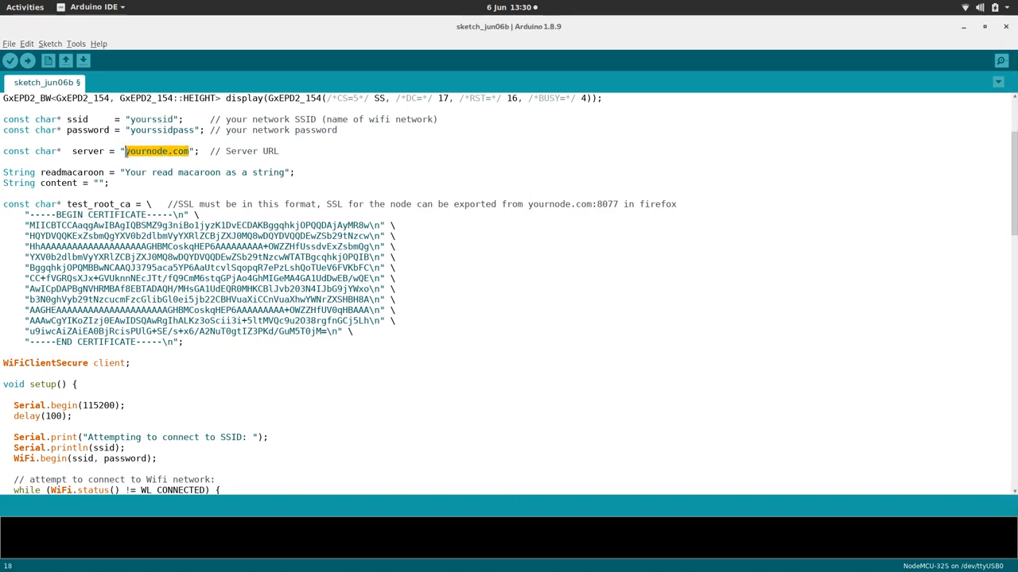
text(room77.raspiblitz.com)
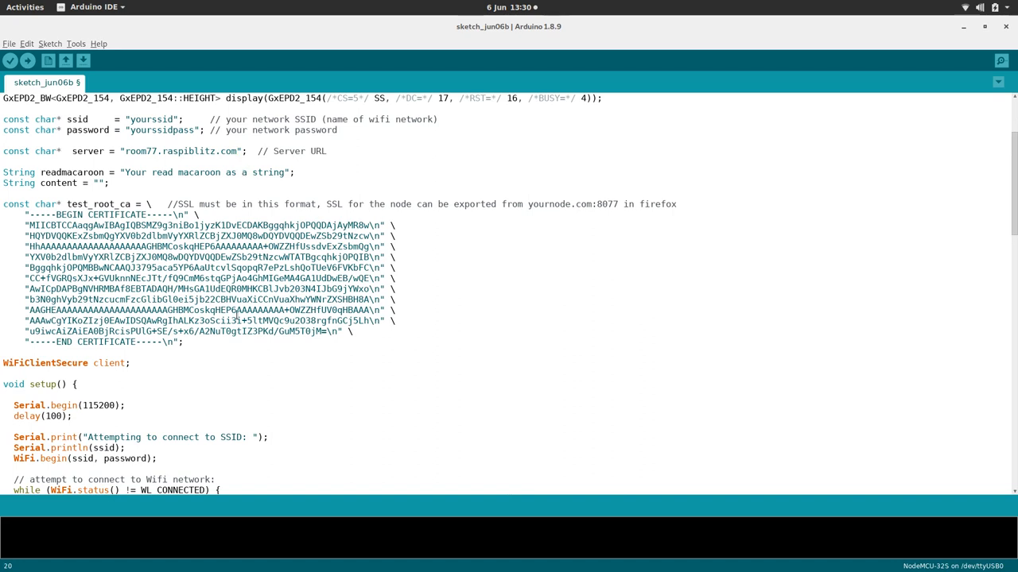
drag(29, 236, 182, 341)
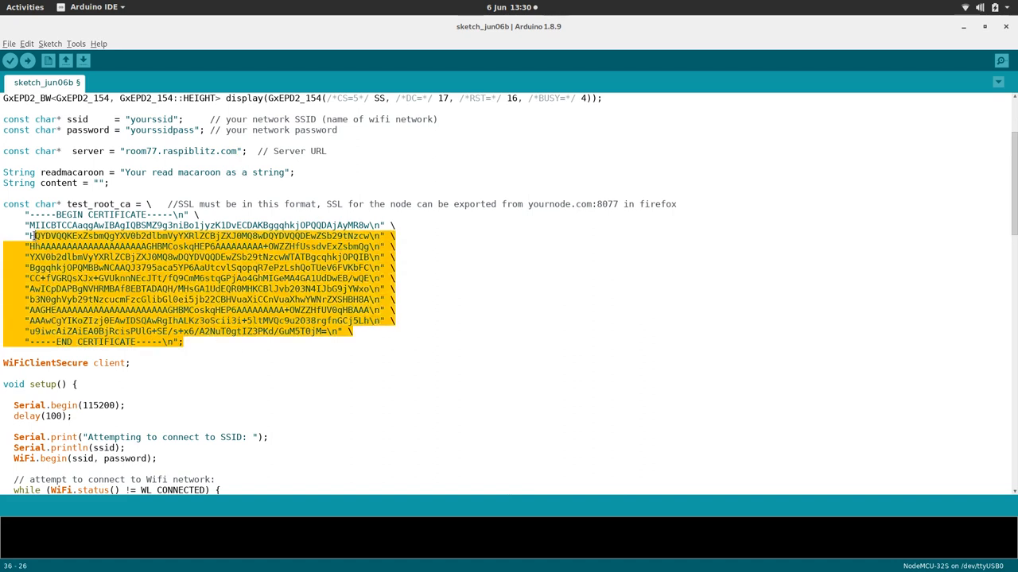
click(280, 204)
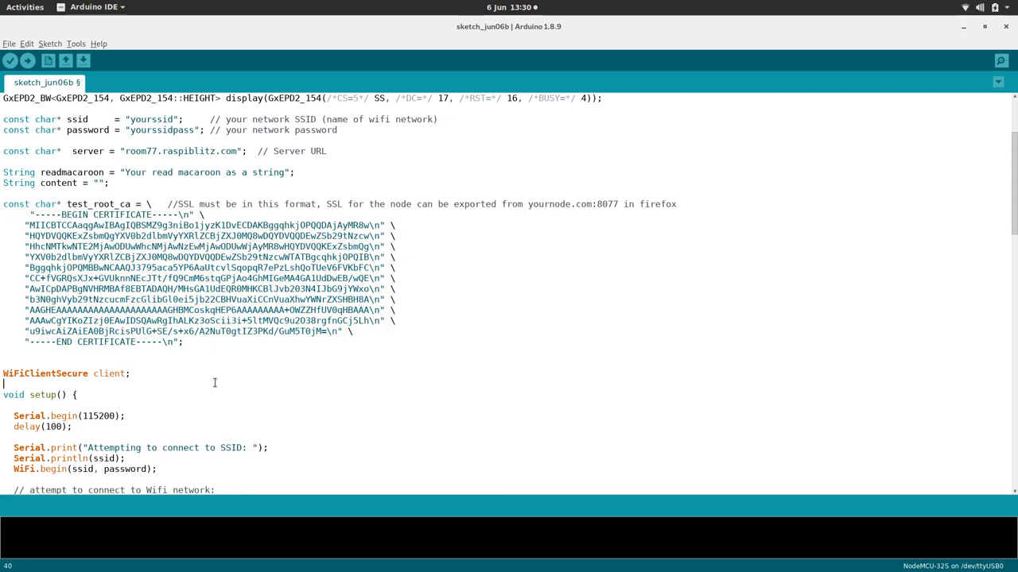
scroll(down, 3)
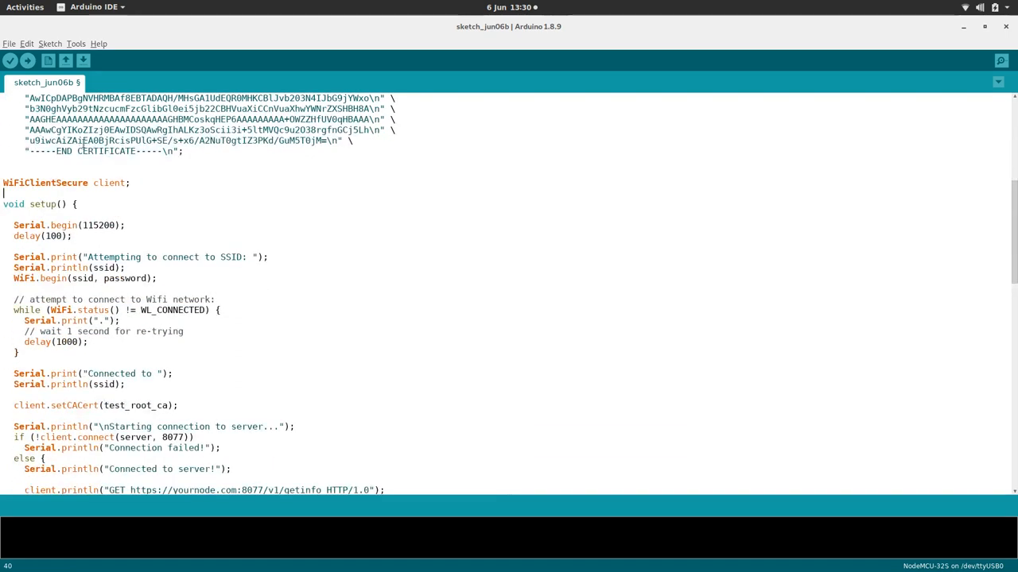
mouse_move(93, 188)
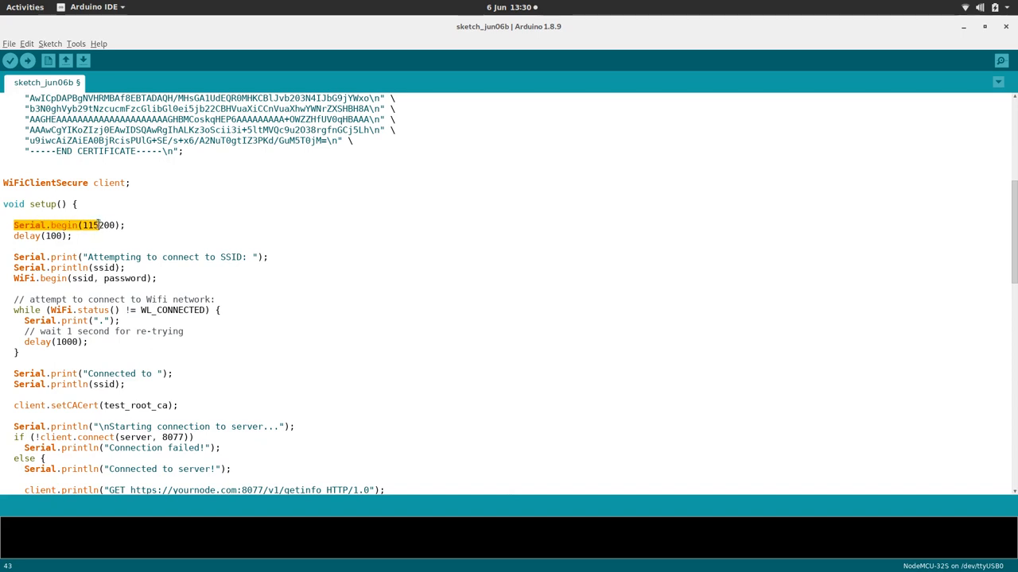
double_click(99, 225)
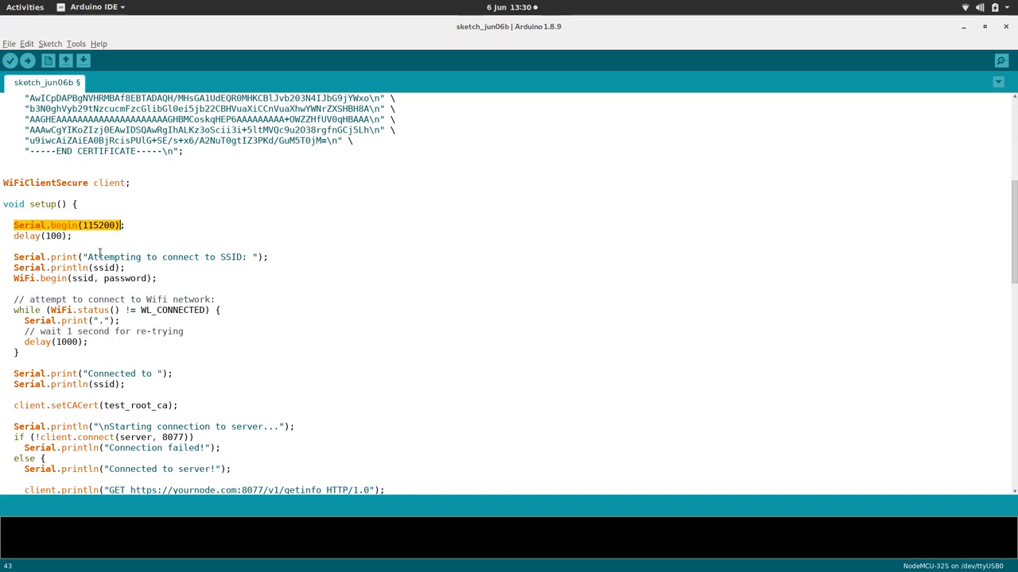
click(76, 45)
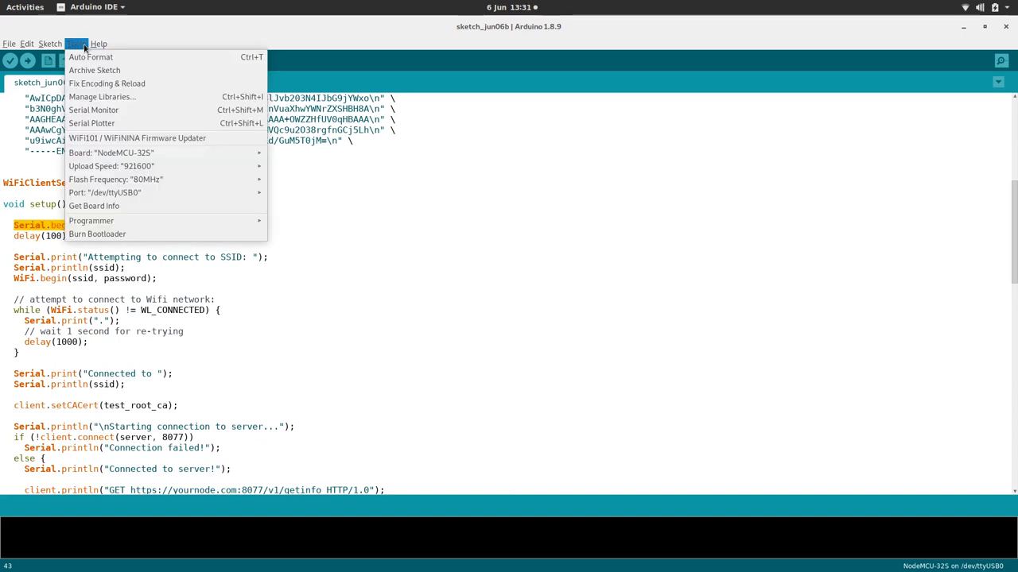
mouse_move(93, 110)
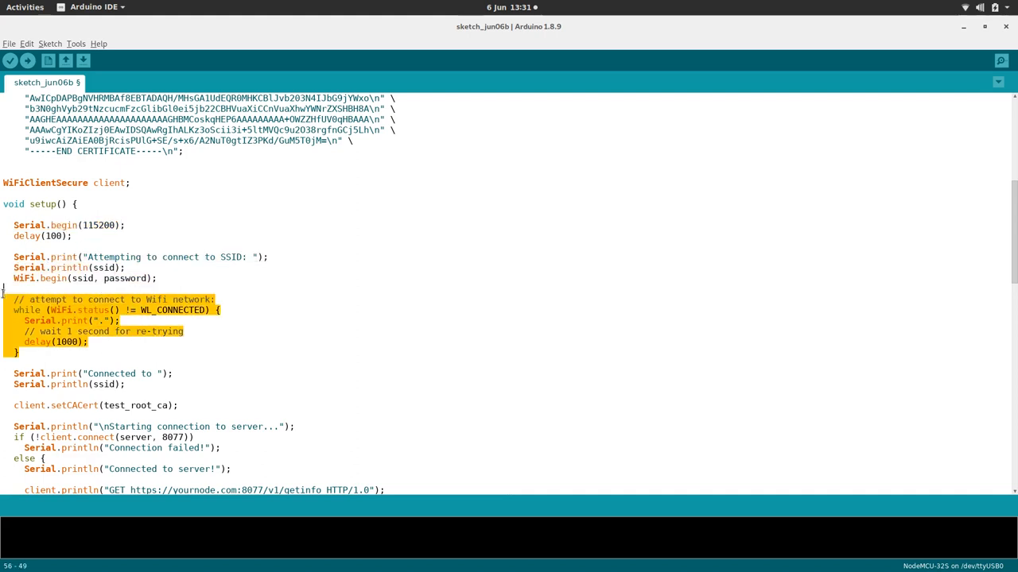
scroll(down, 3)
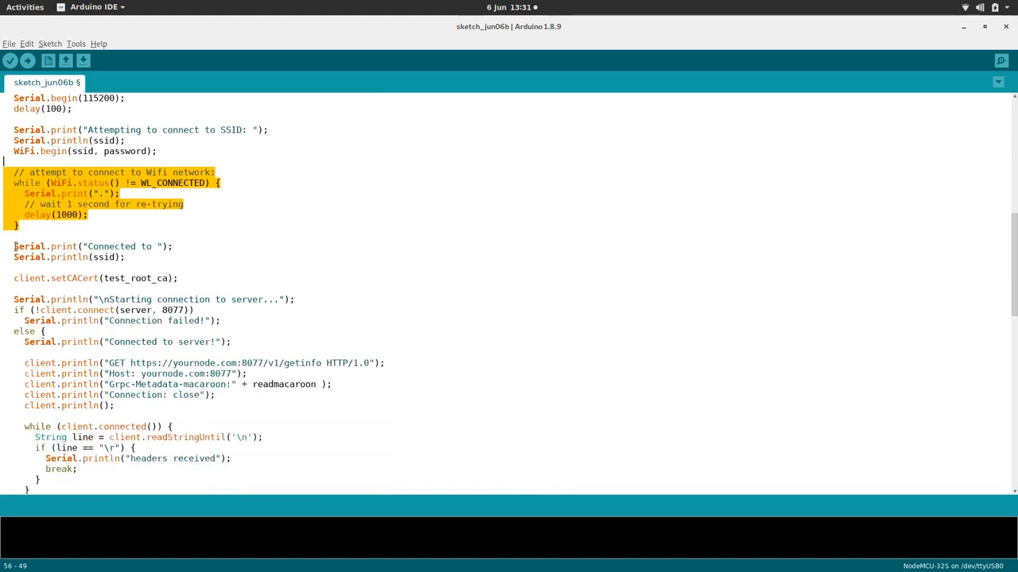
click(181, 278)
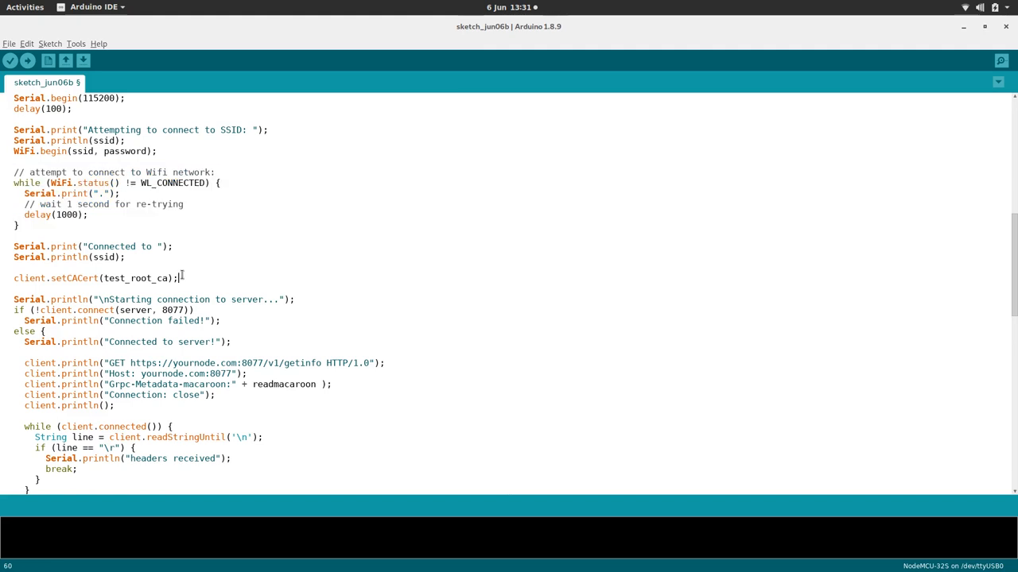
scroll(up, 3)
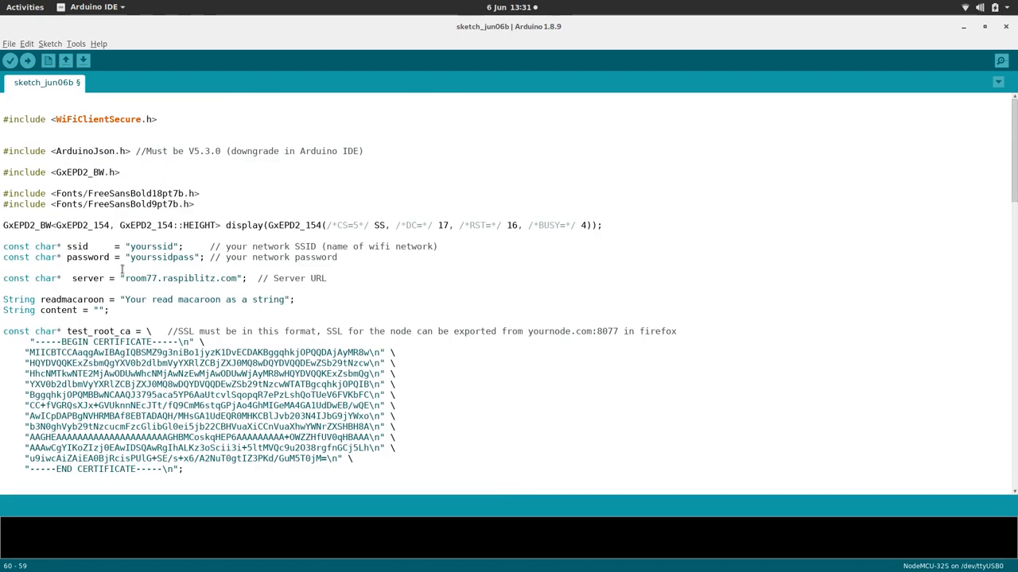
scroll(down, 3)
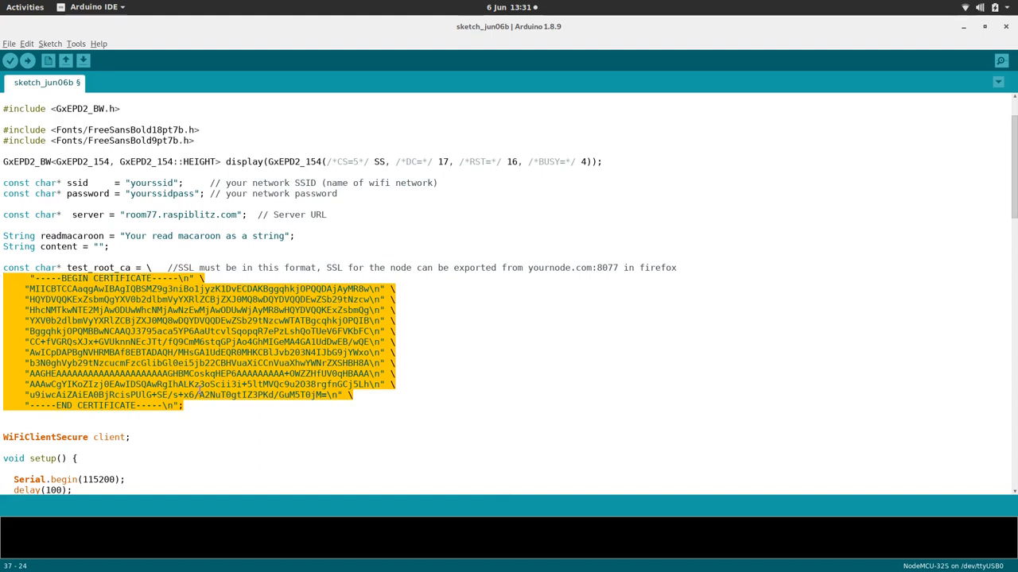
scroll(down, 3)
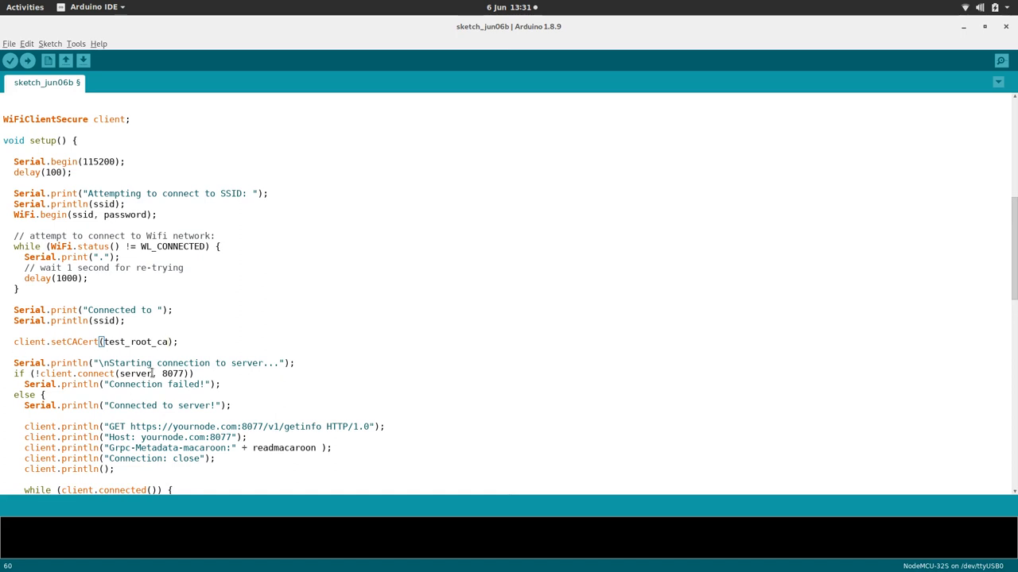
Check the server address room77.raspiblitz.com and port 8077 defined in the sketch.
scroll(up, 3)
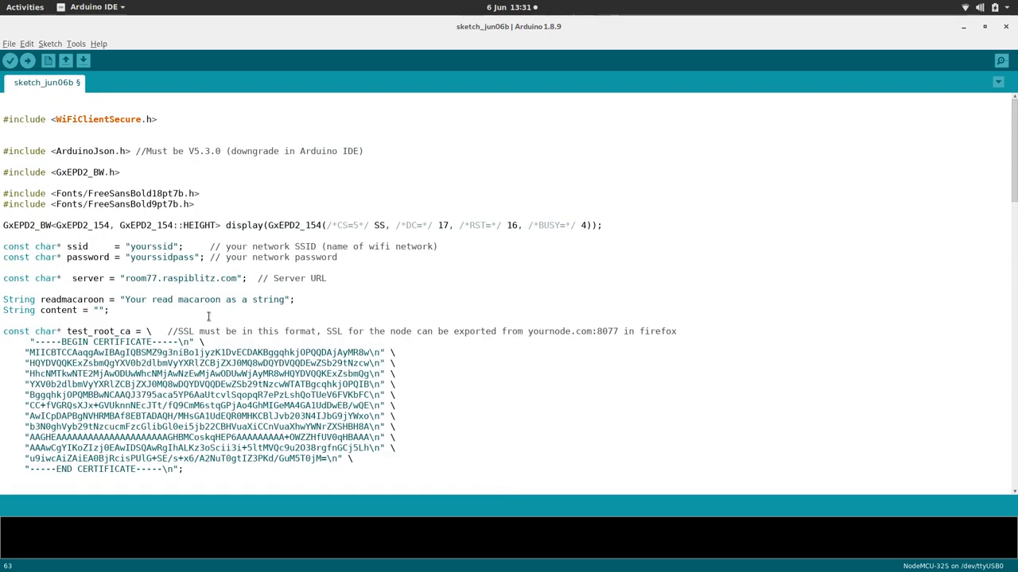
double_click(178, 278)
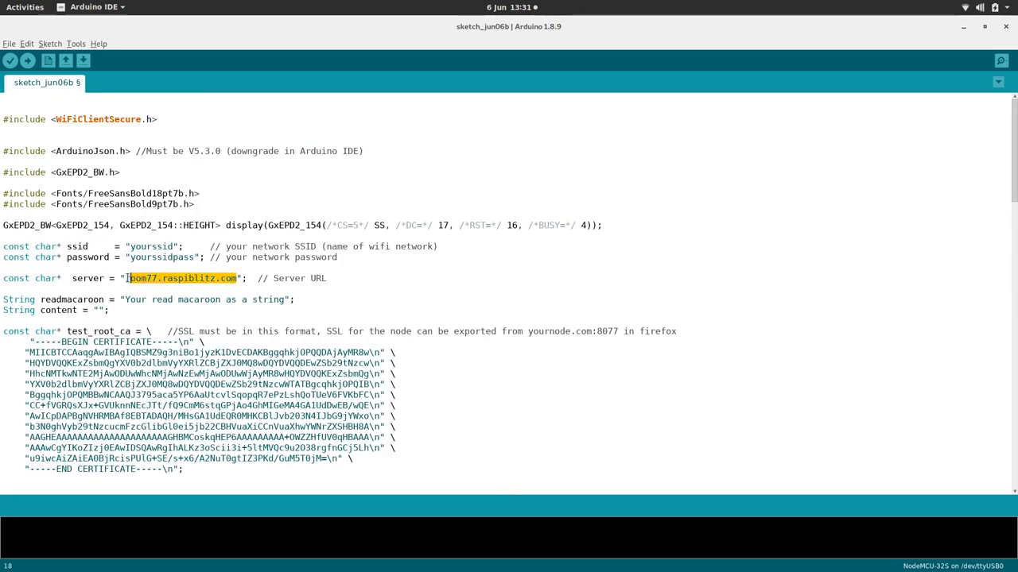
scroll(down, 3)
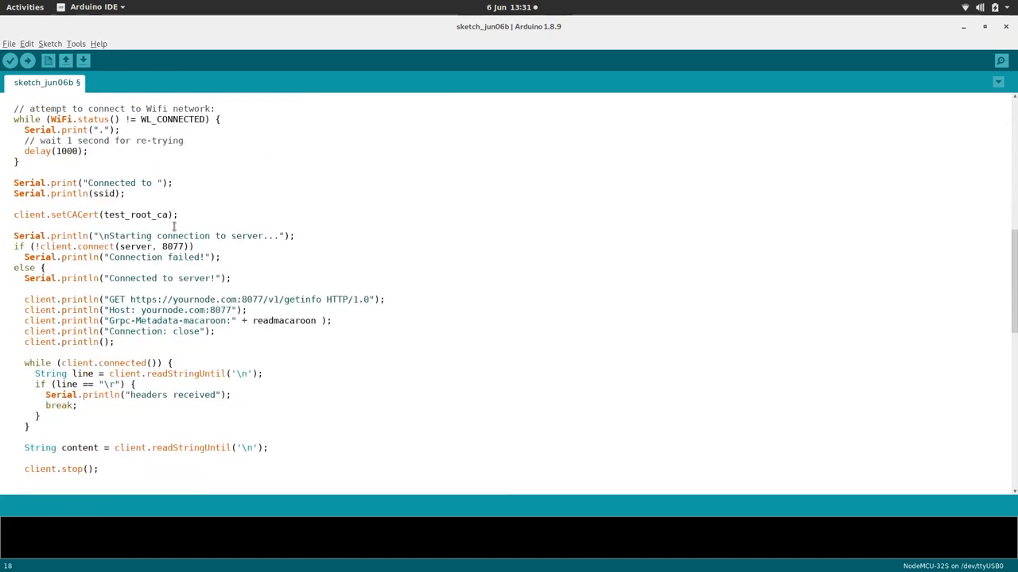
double_click(171, 245)
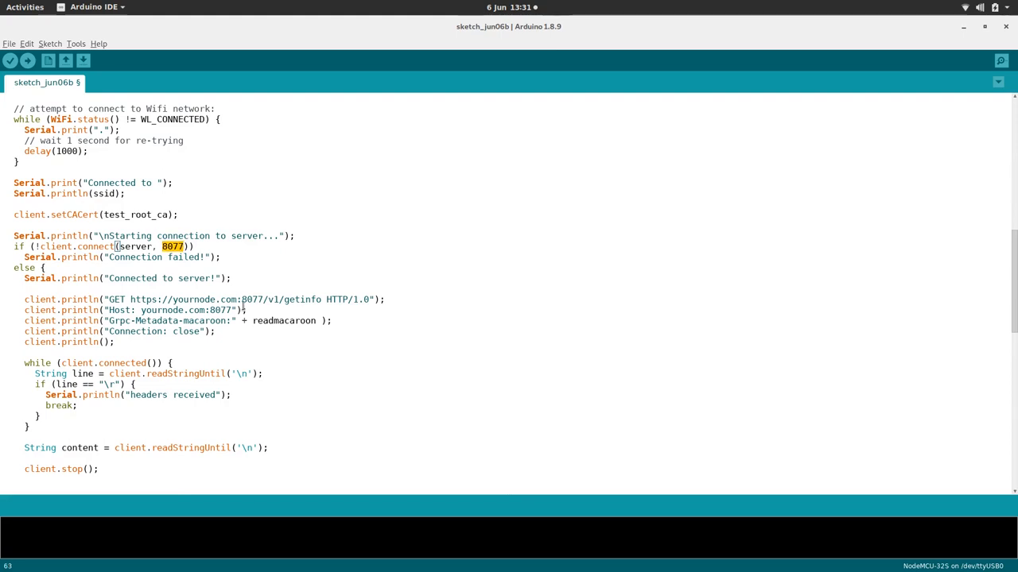
scroll(up, 3)
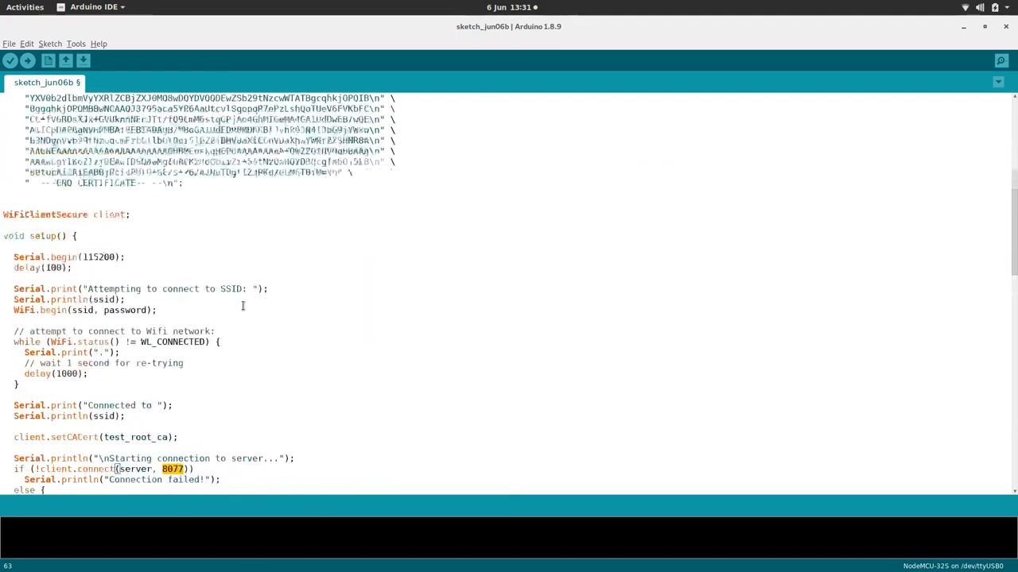
scroll(down, 3)
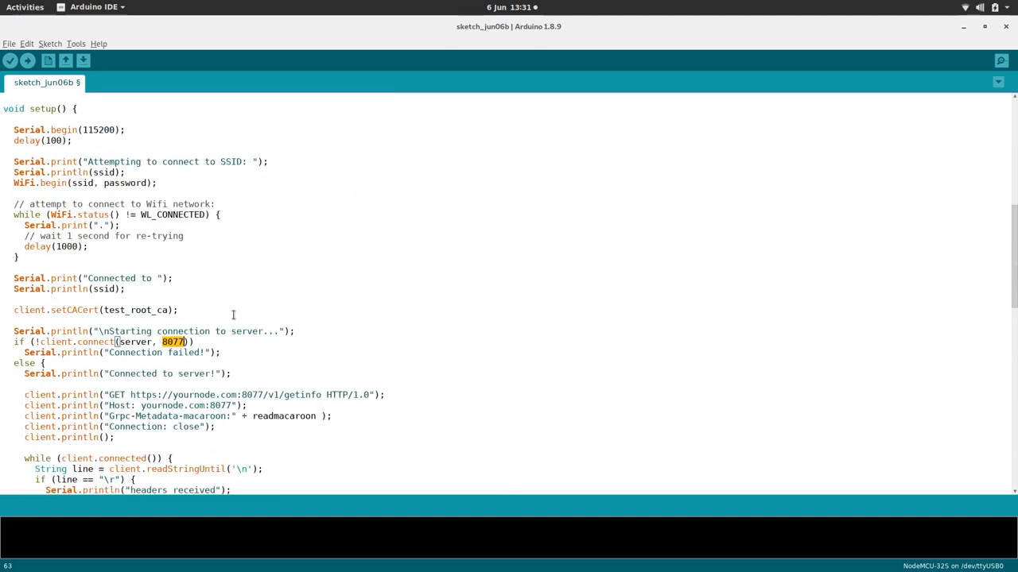
scroll(down, 3)
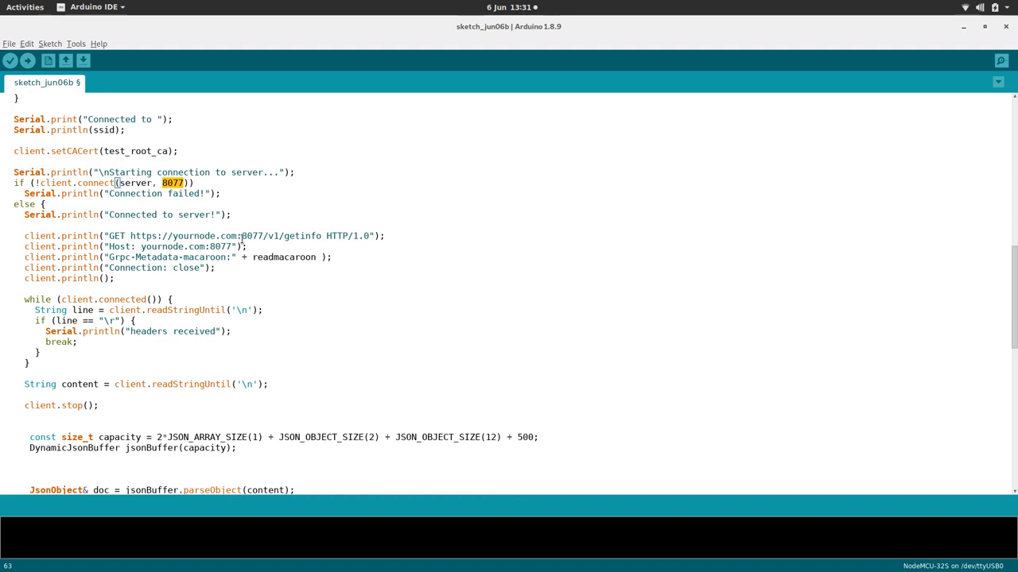
scroll(up, 3)
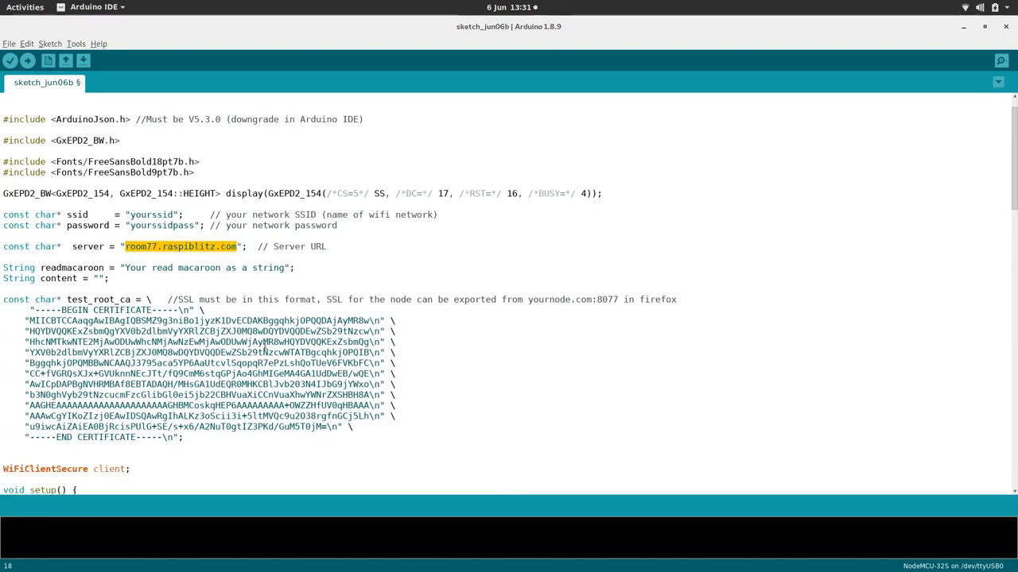
Replace the placeholder host with room77.raspiblitz.com in the getinfo GET and Host lines.
scroll(down, 3)
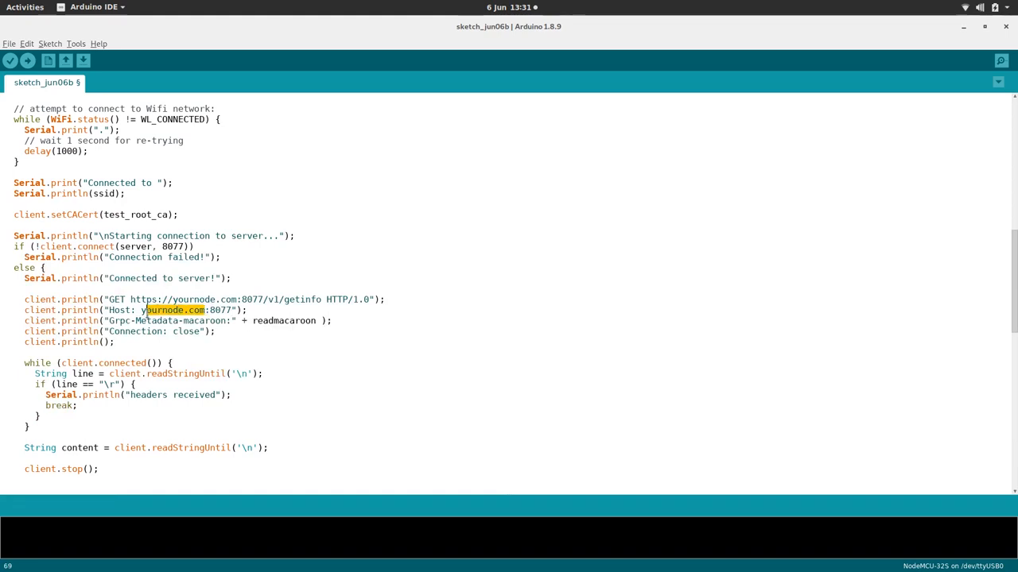
text(room77.raspiblitz.com)
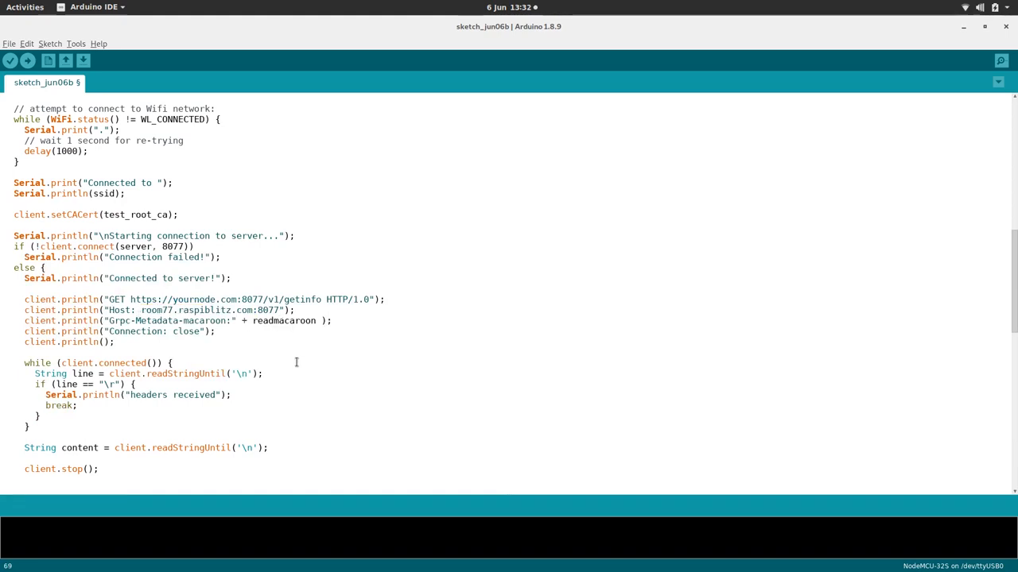
click(235, 299)
text(room77.raspiblitz)
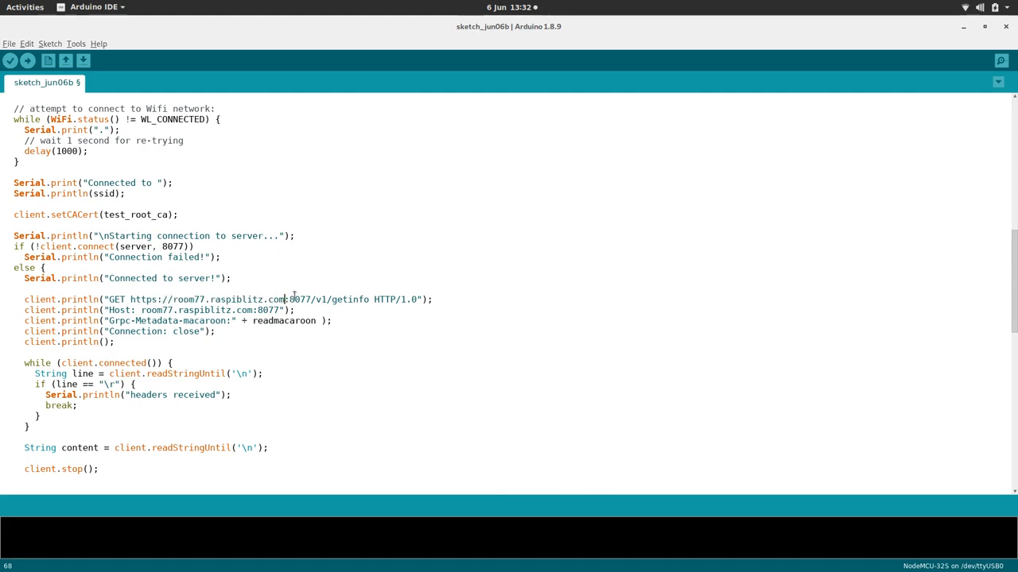
scroll(down, 3)
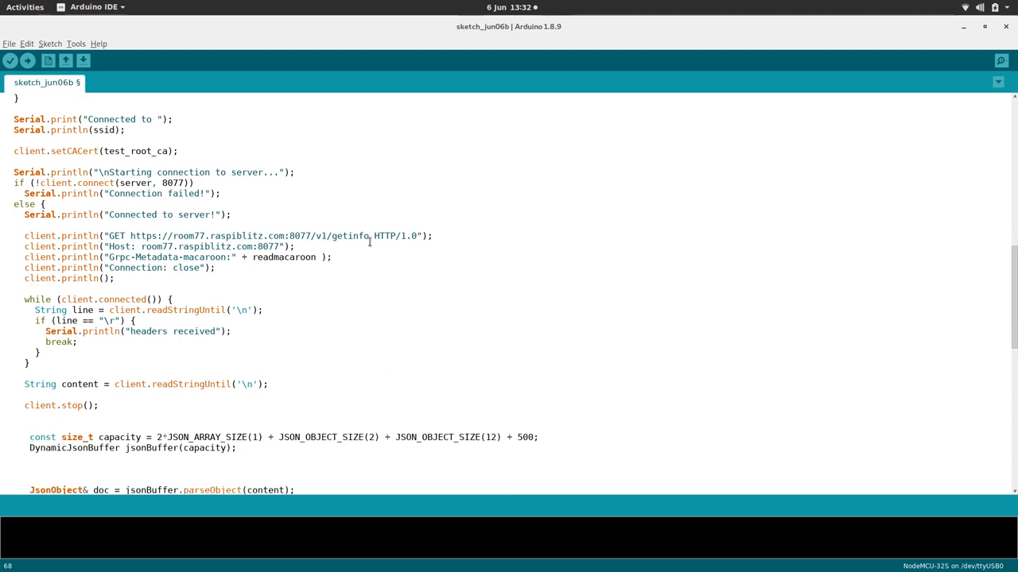
double_click(340, 235)
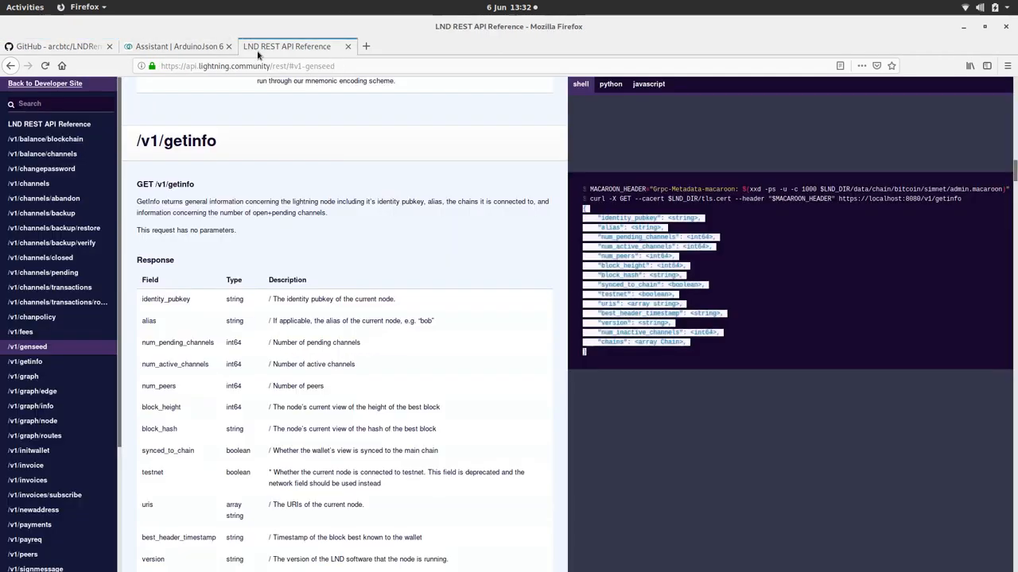
Read the /v1/getinfo and /v1/genseed sections of the LND REST API reference.
double_click(175, 142)
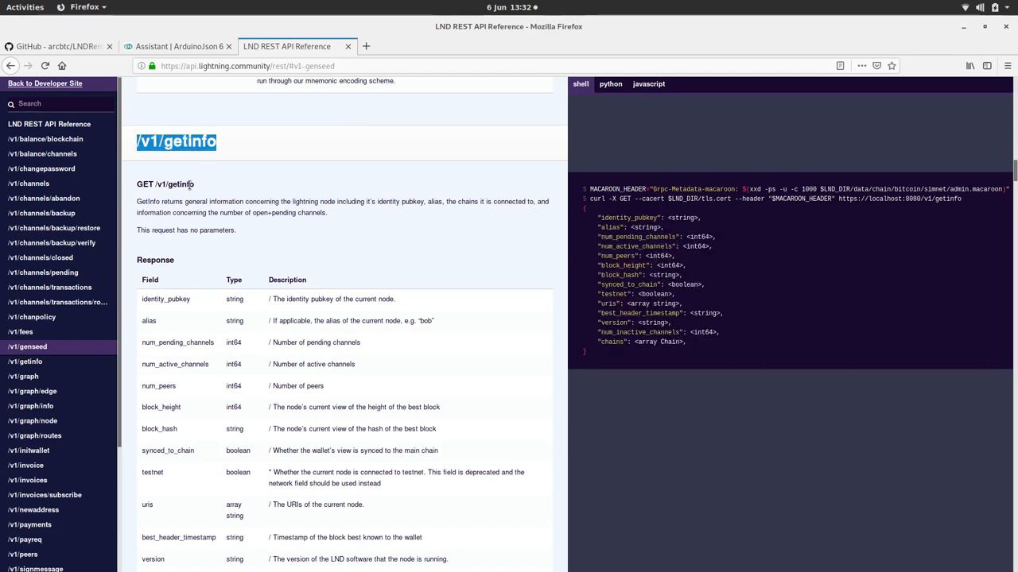
click(29, 347)
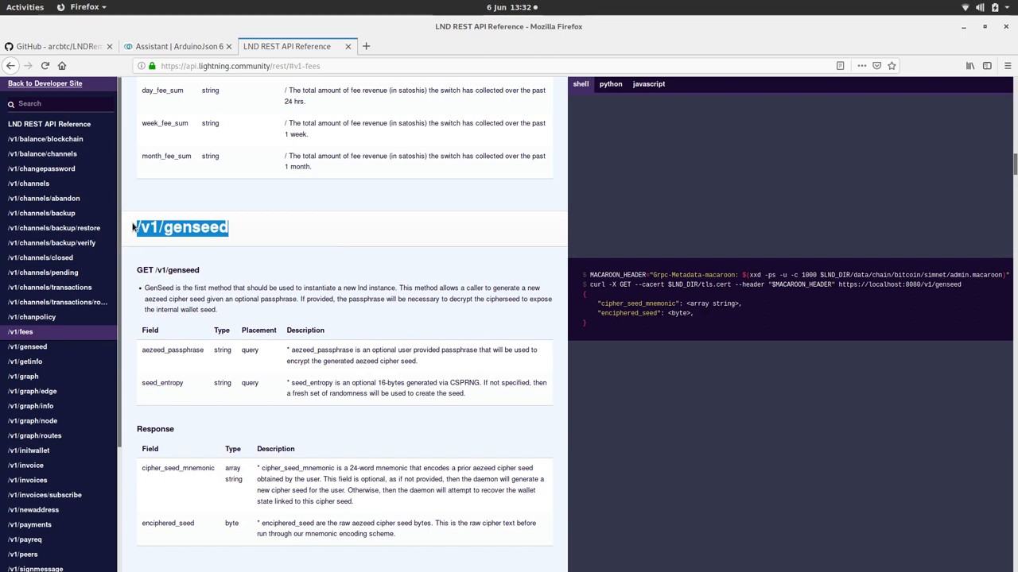
mouse_move(232, 323)
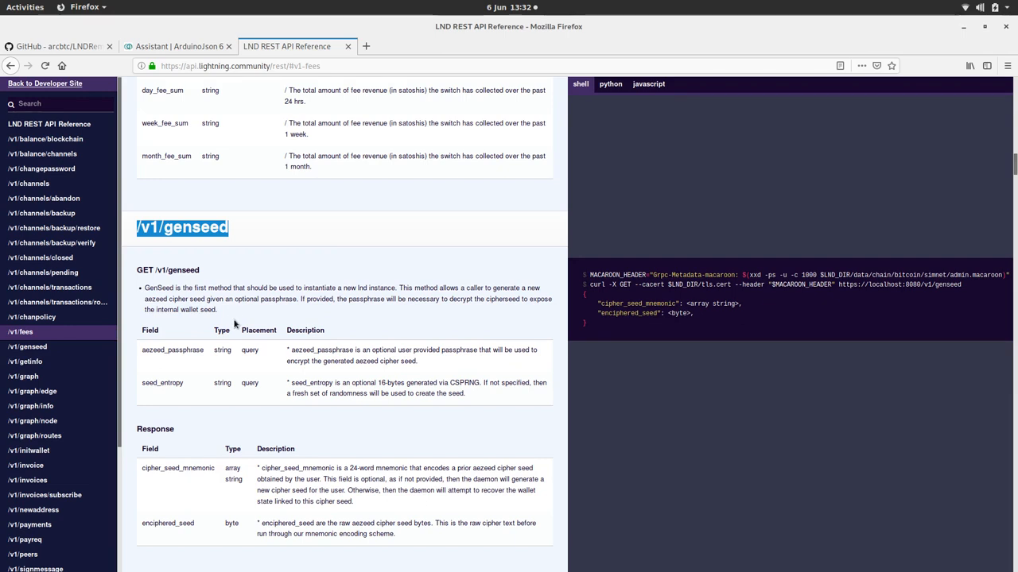
mouse_move(245, 318)
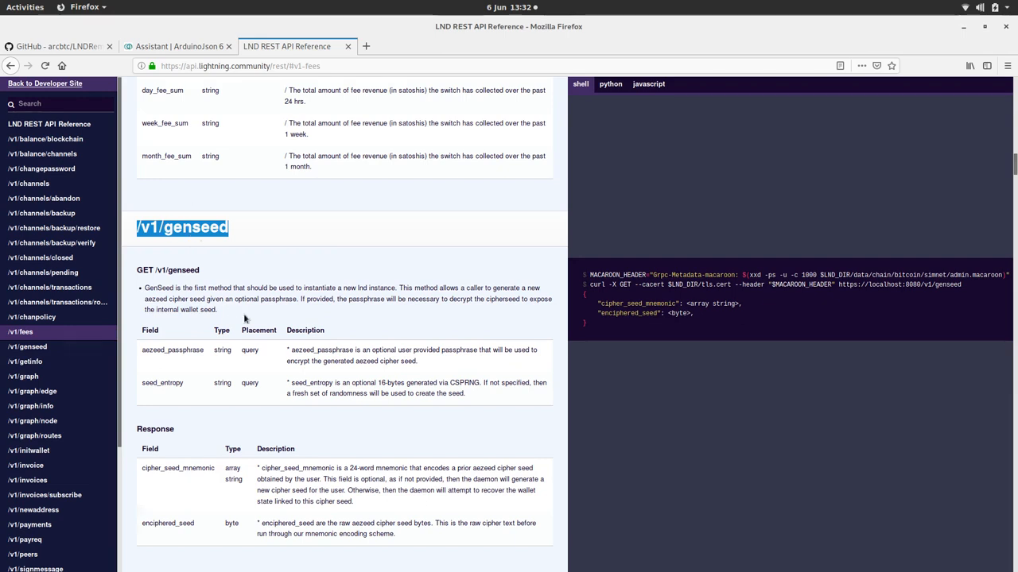
click(30, 360)
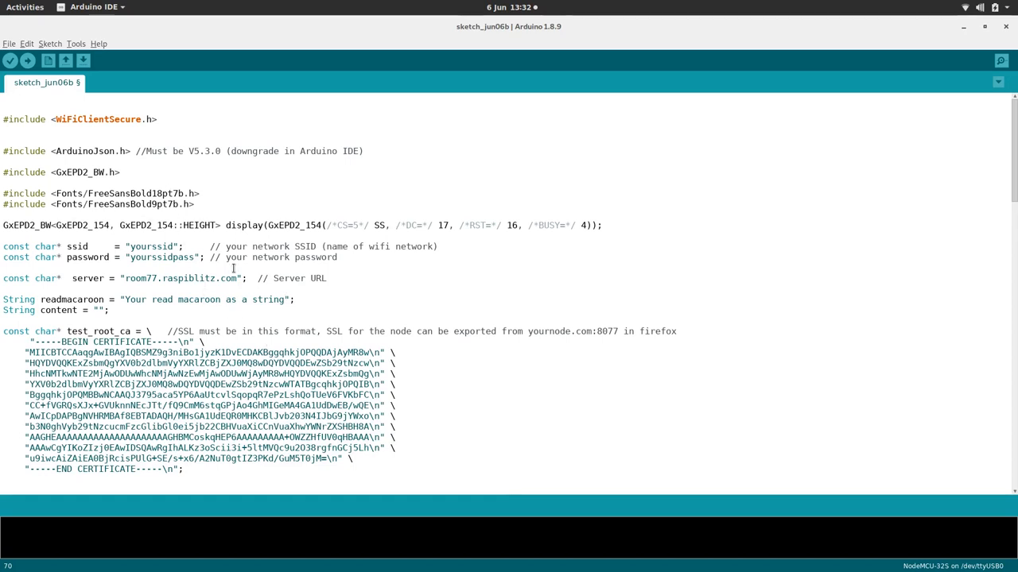
double_click(199, 299)
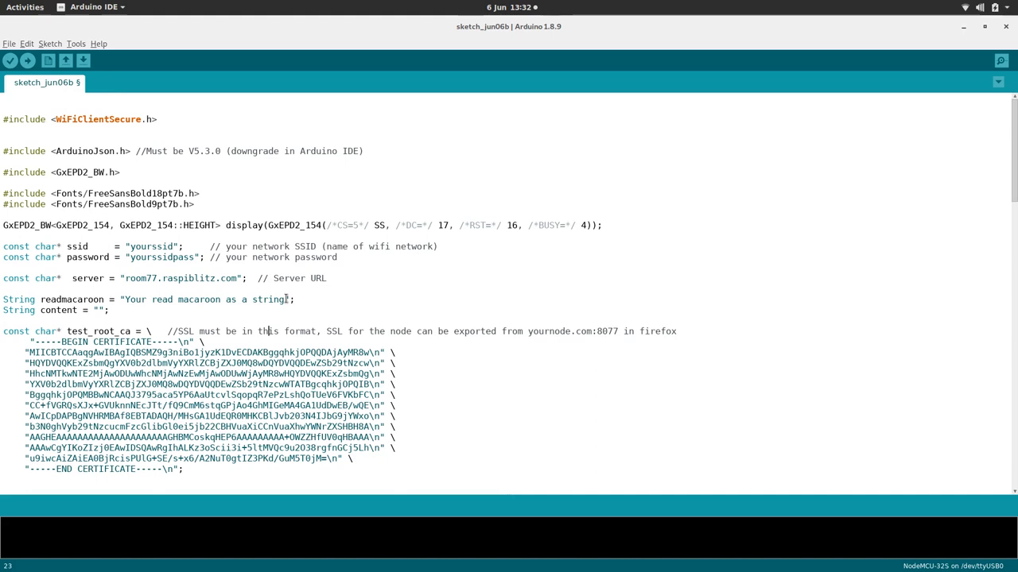
click(267, 331)
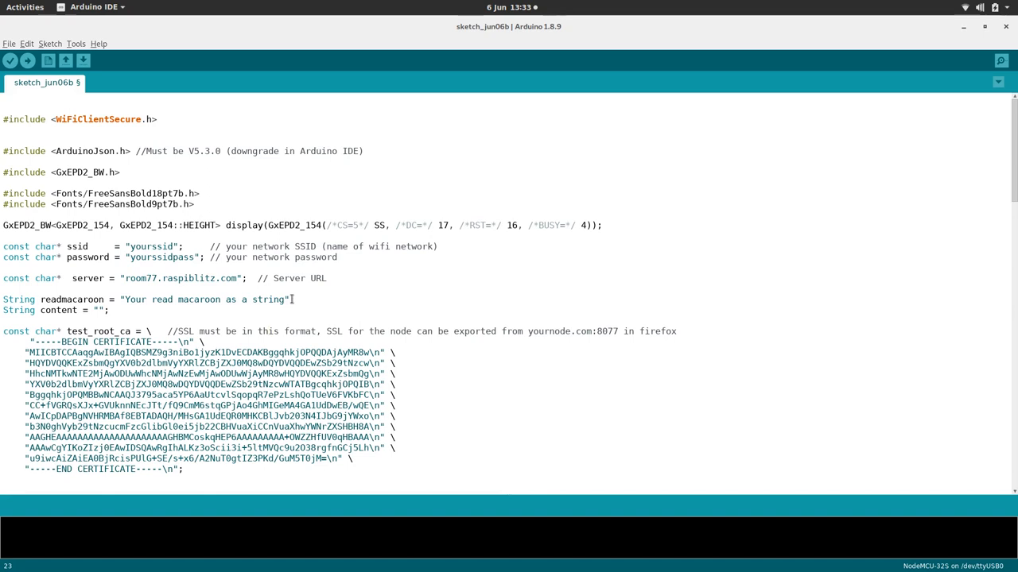
scroll(down, 3)
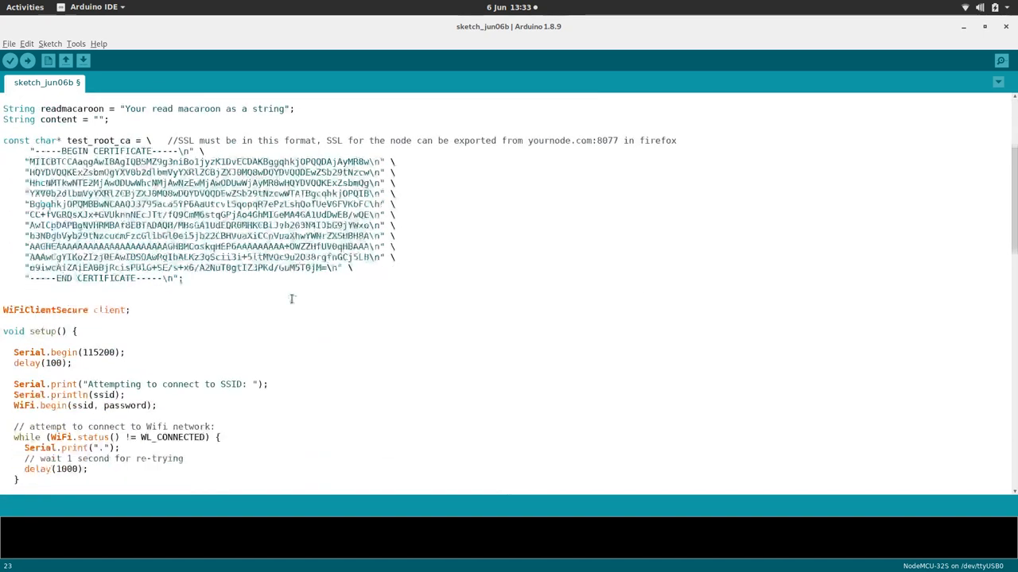
scroll(down, 3)
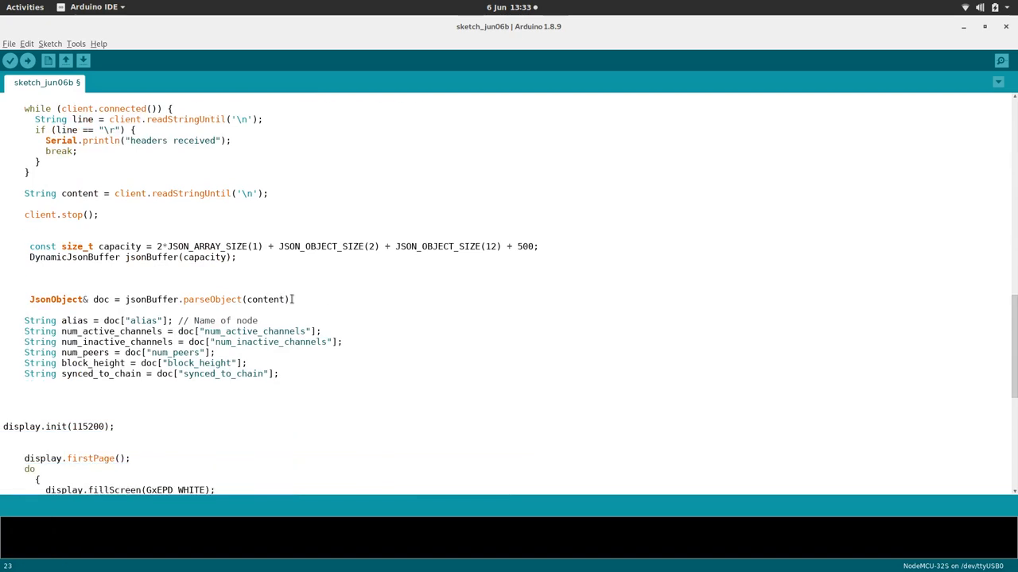
scroll(up, 3)
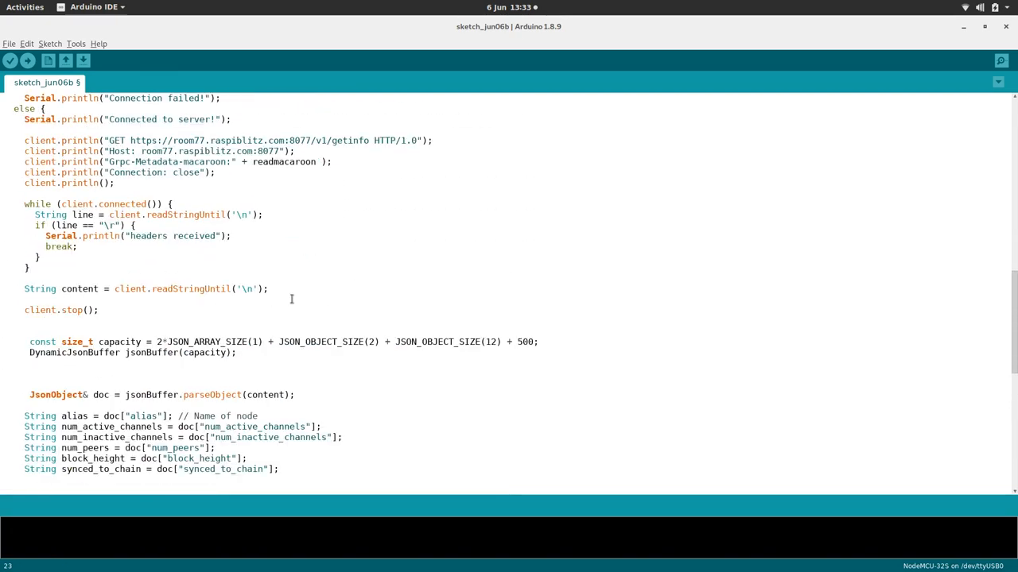
mouse_move(193, 271)
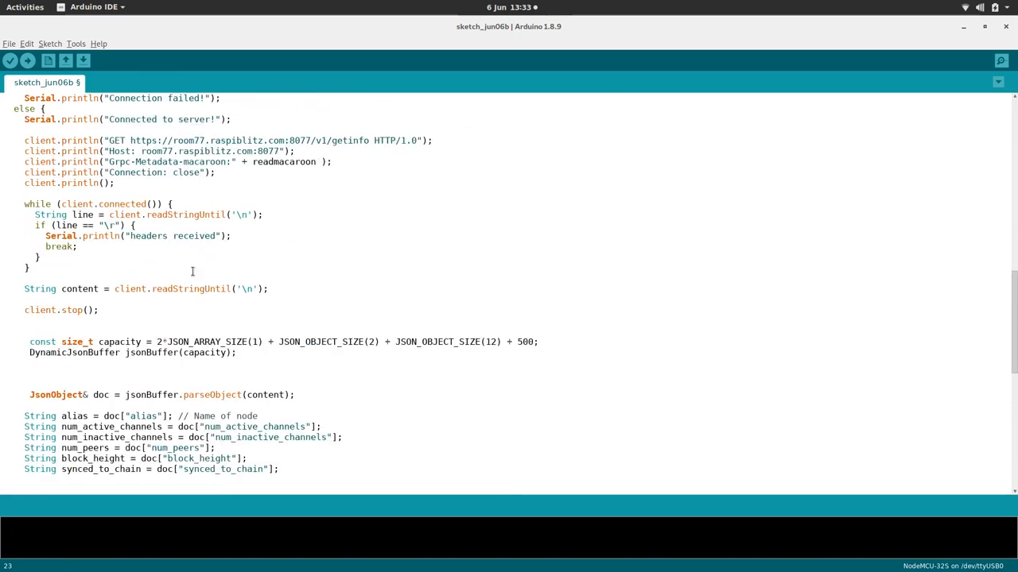
mouse_move(178, 253)
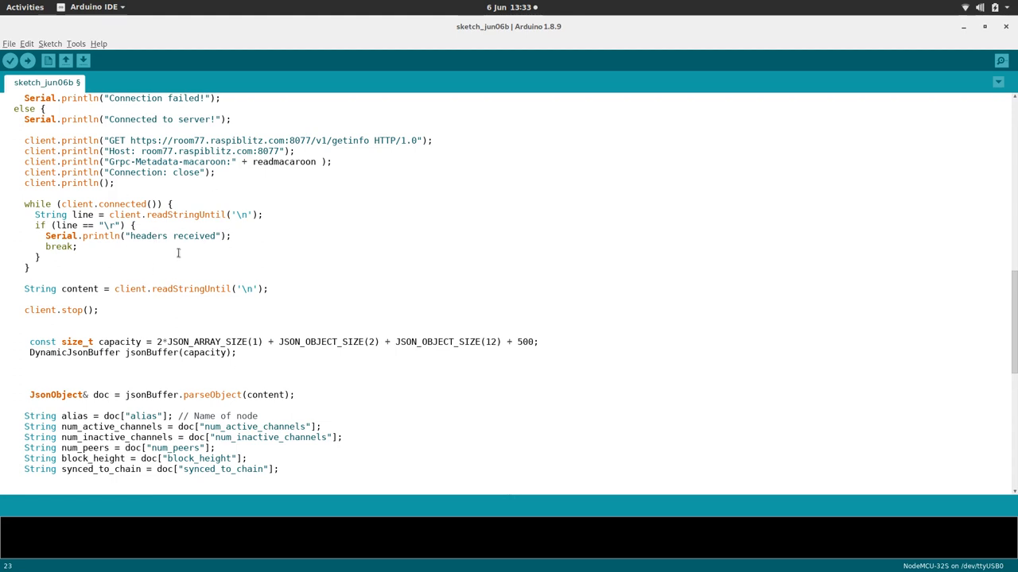
mouse_move(94, 321)
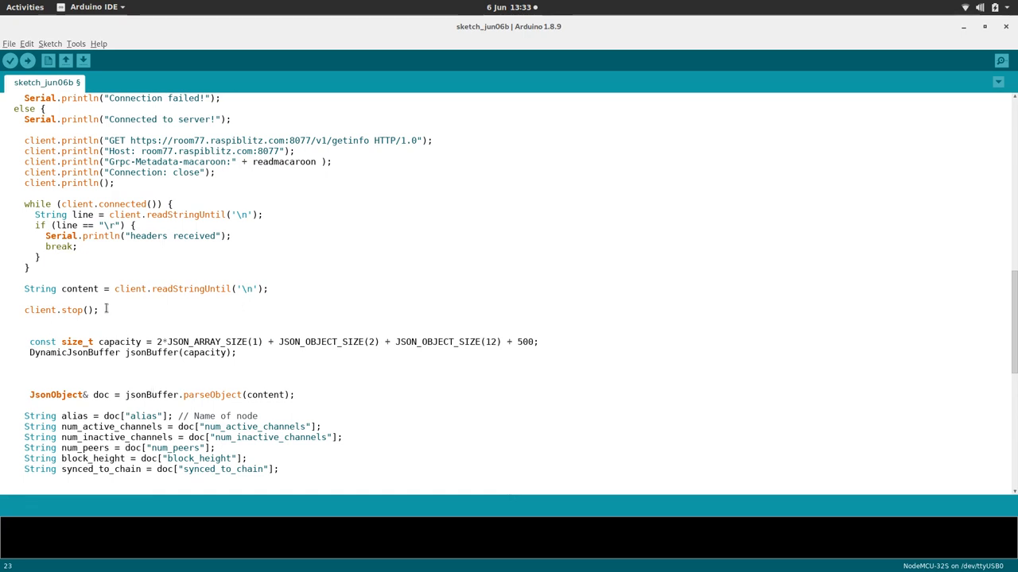
scroll(down, 3)
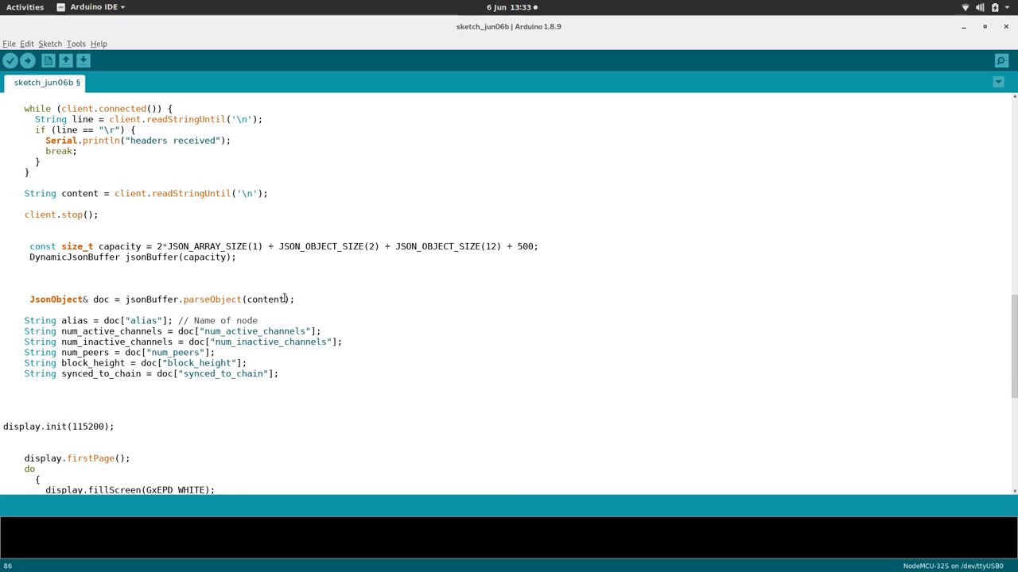
double_click(266, 299)
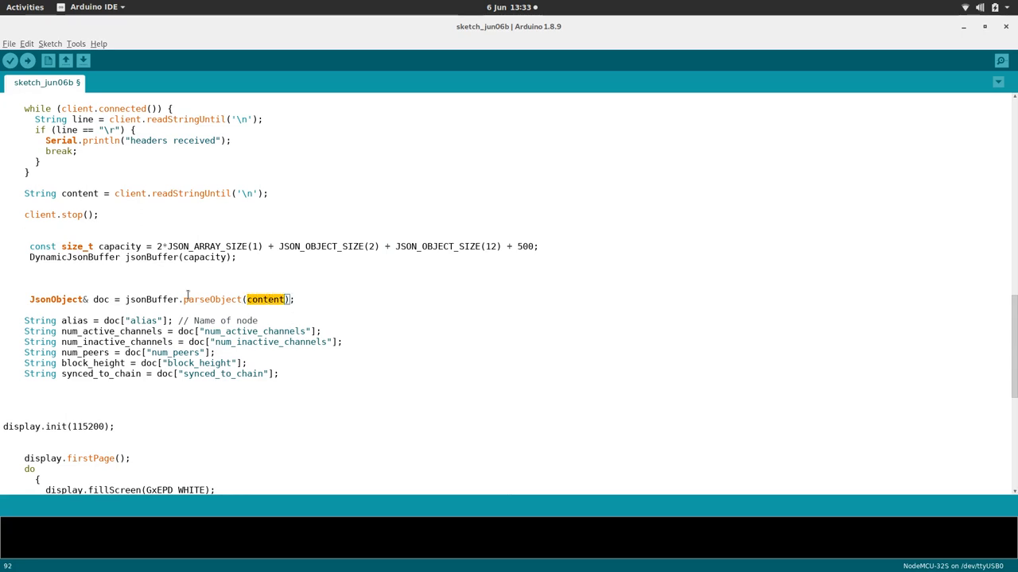
click(114, 310)
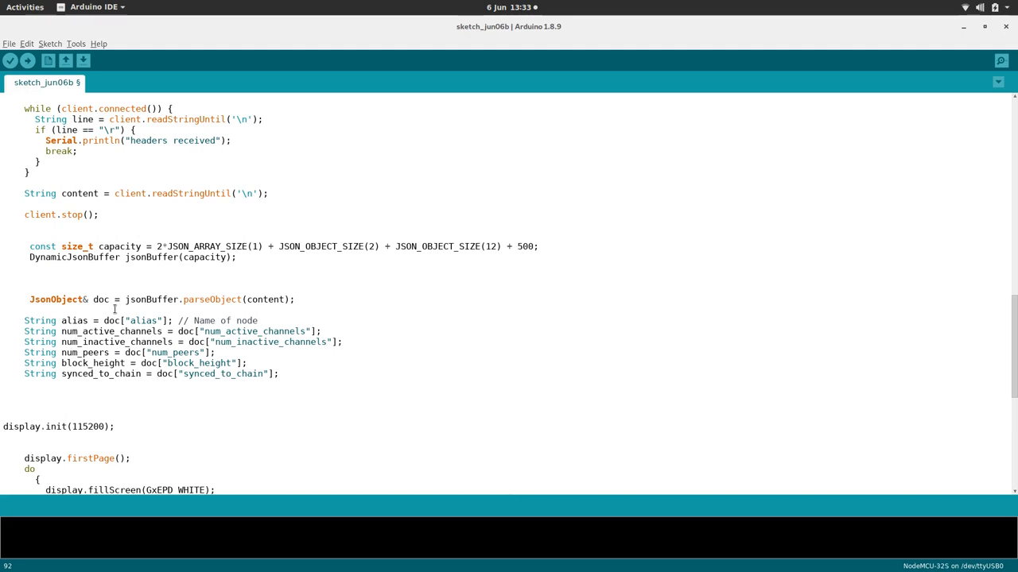
mouse_move(148, 325)
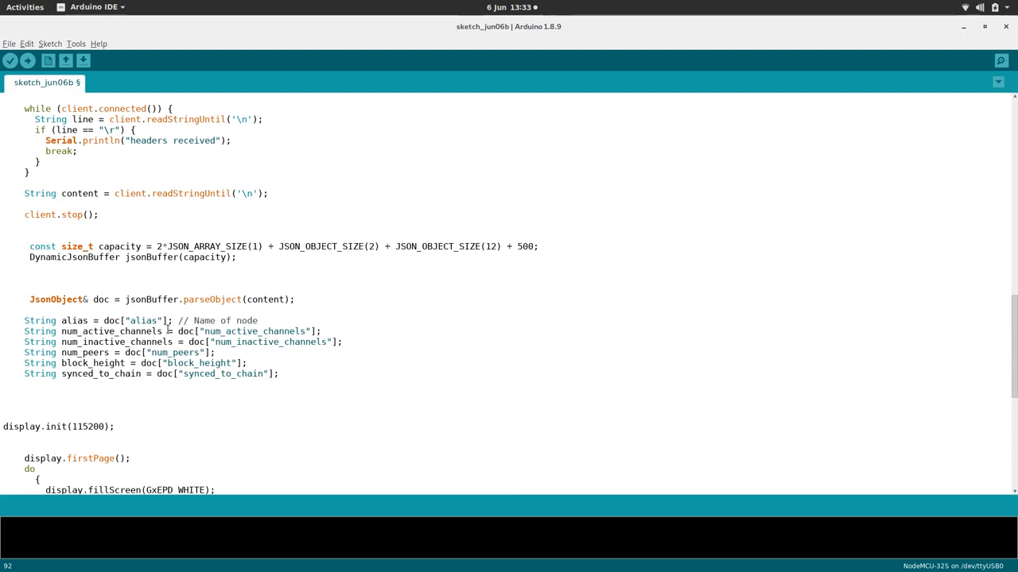
scroll(down, 3)
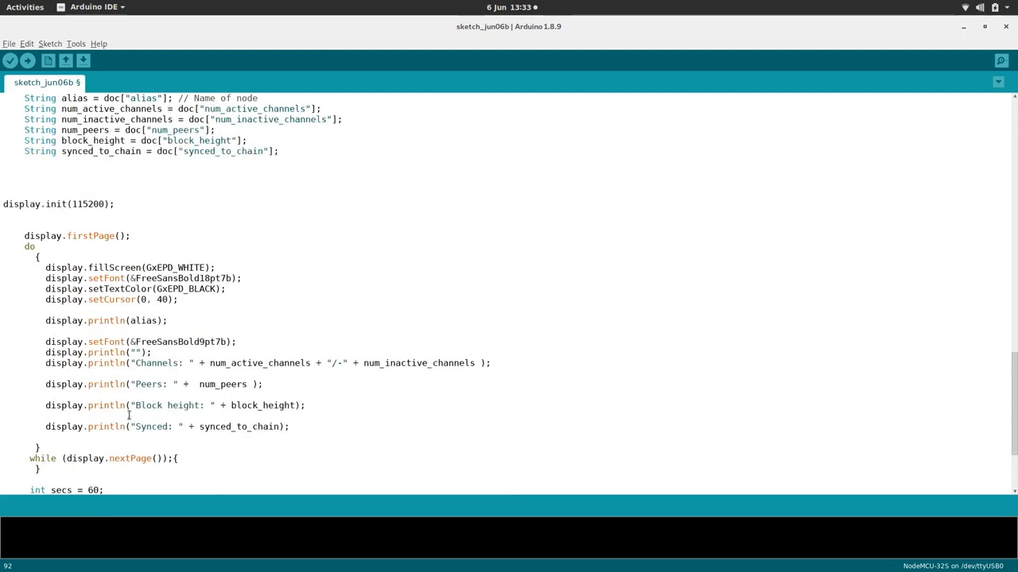
mouse_move(35, 199)
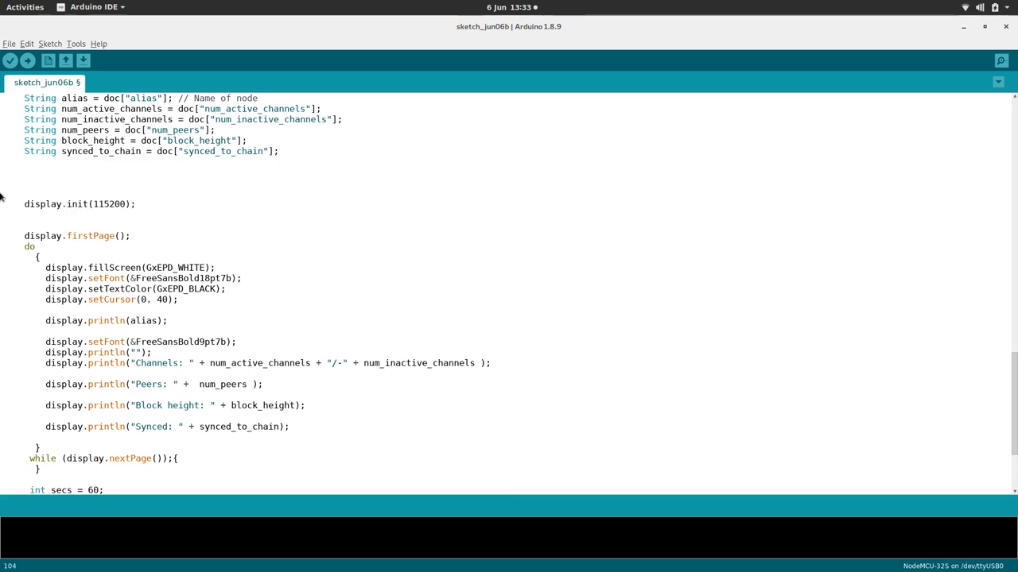
double_click(80, 203)
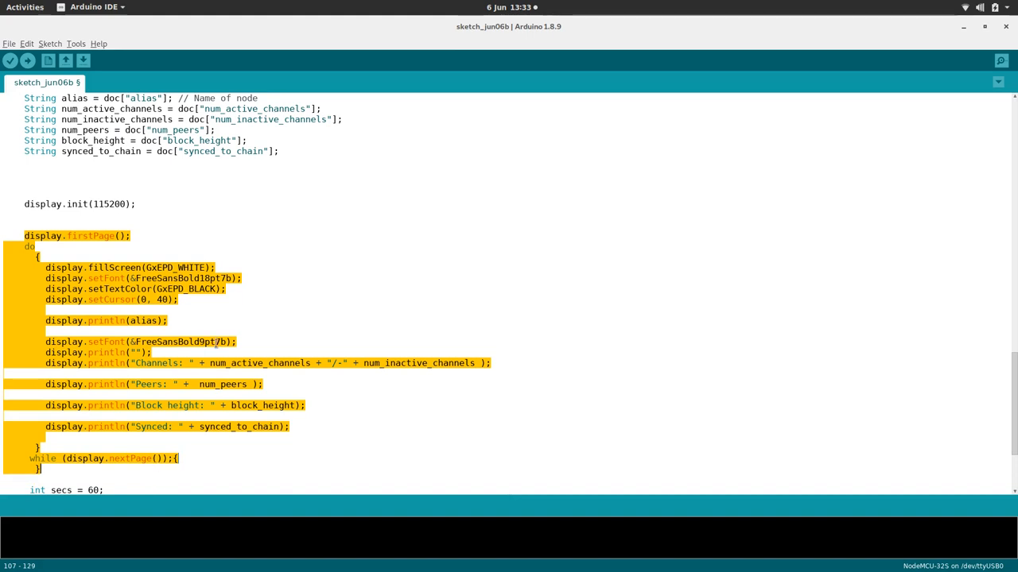
scroll(up, 3)
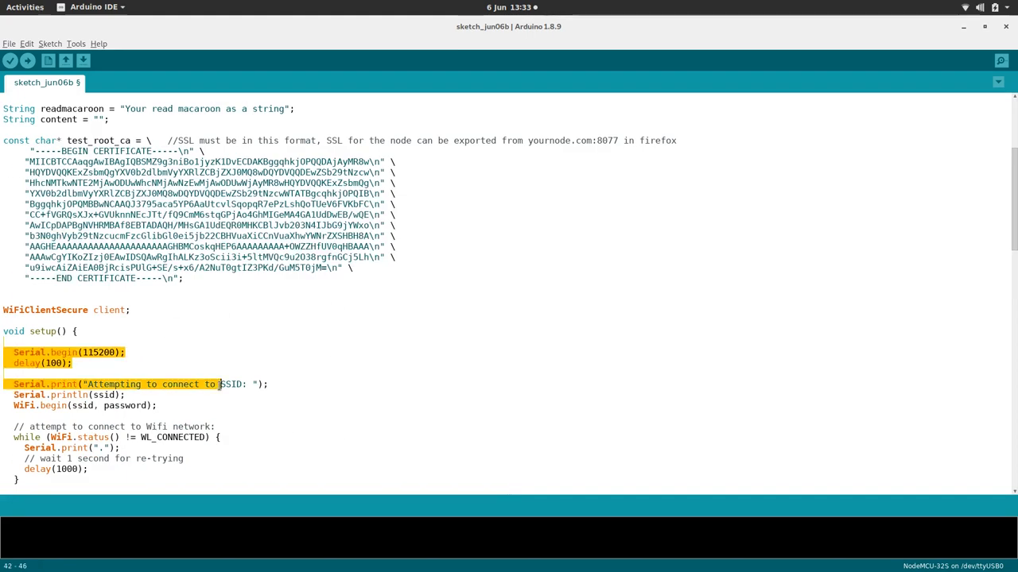
scroll(up, 3)
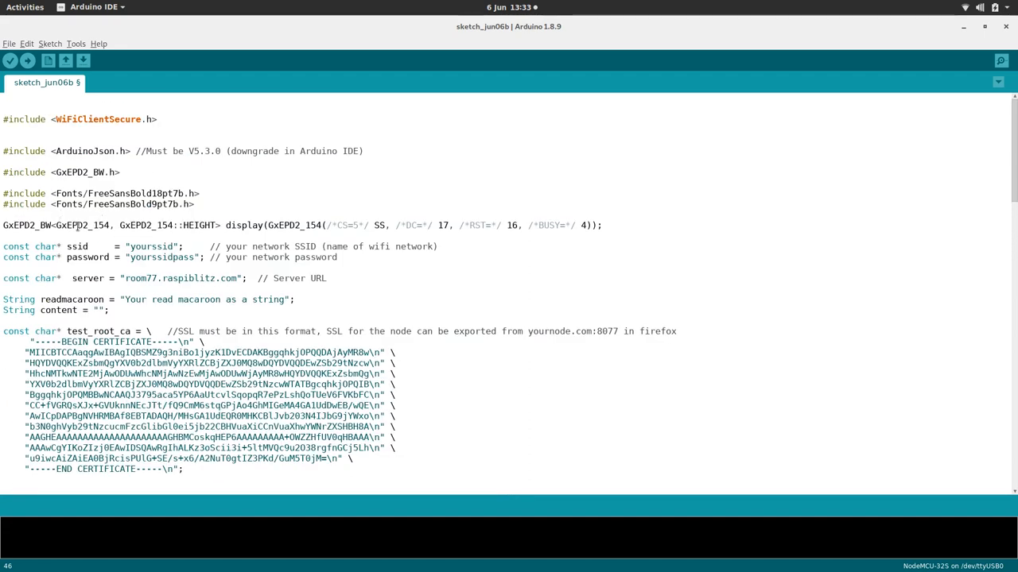
scroll(down, 3)
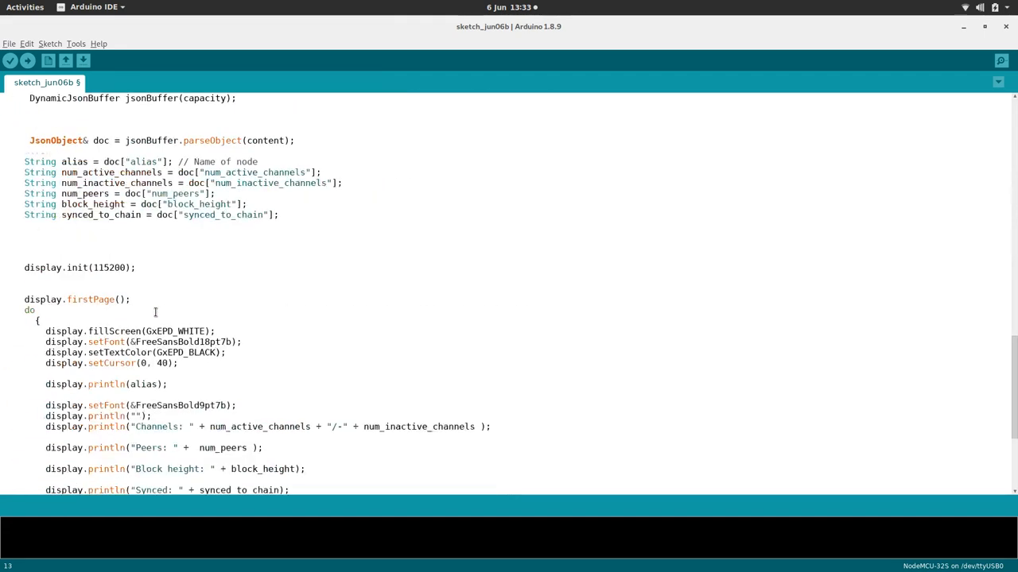
scroll(down, 3)
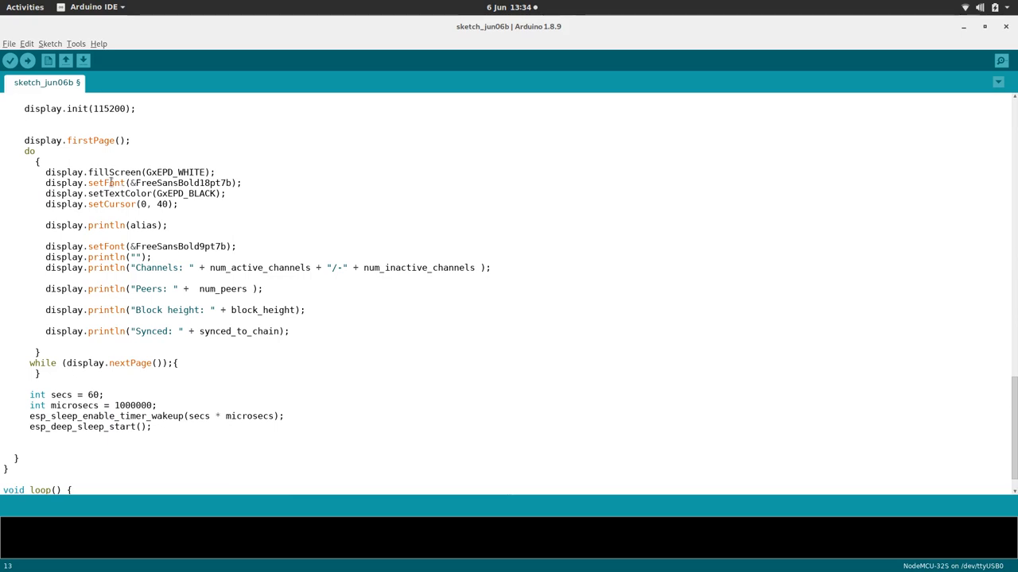
triple_click(131, 172)
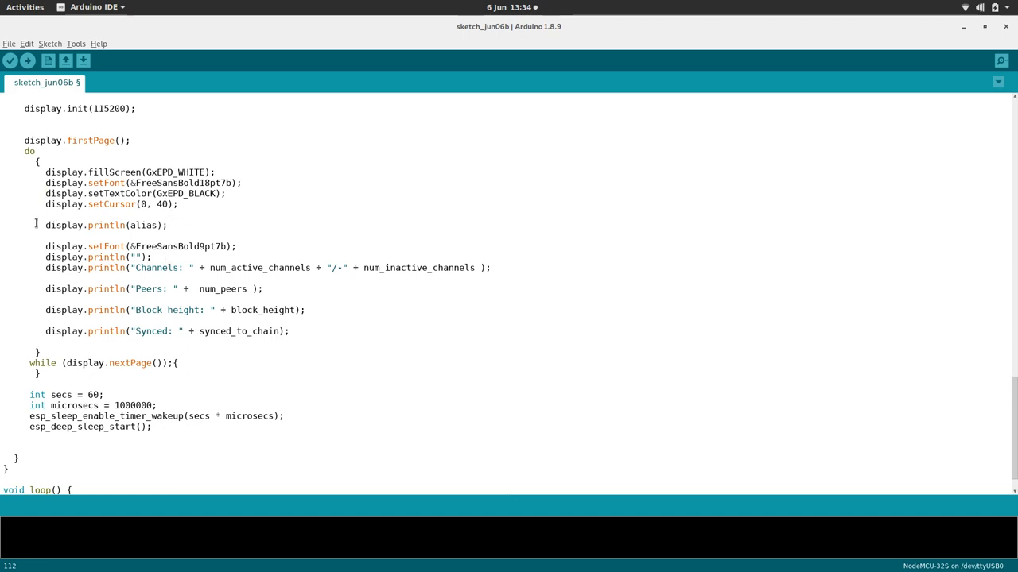
triple_click(103, 226)
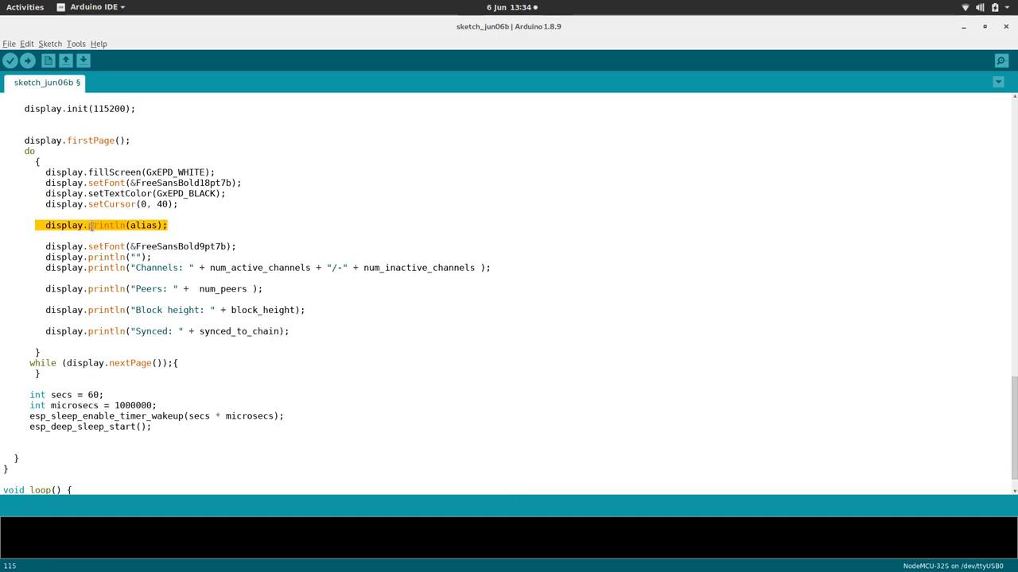
mouse_move(153, 229)
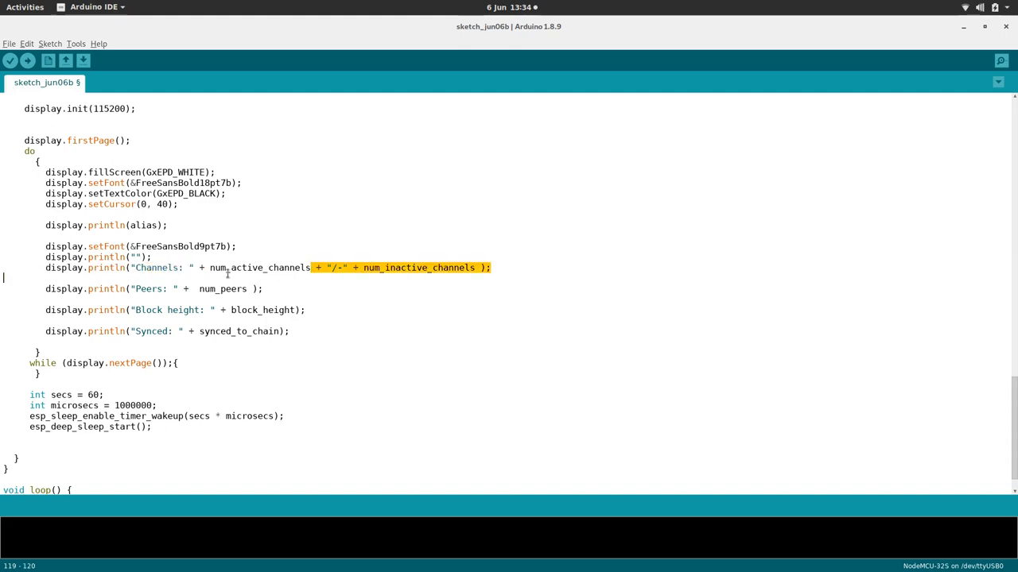
double_click(261, 267)
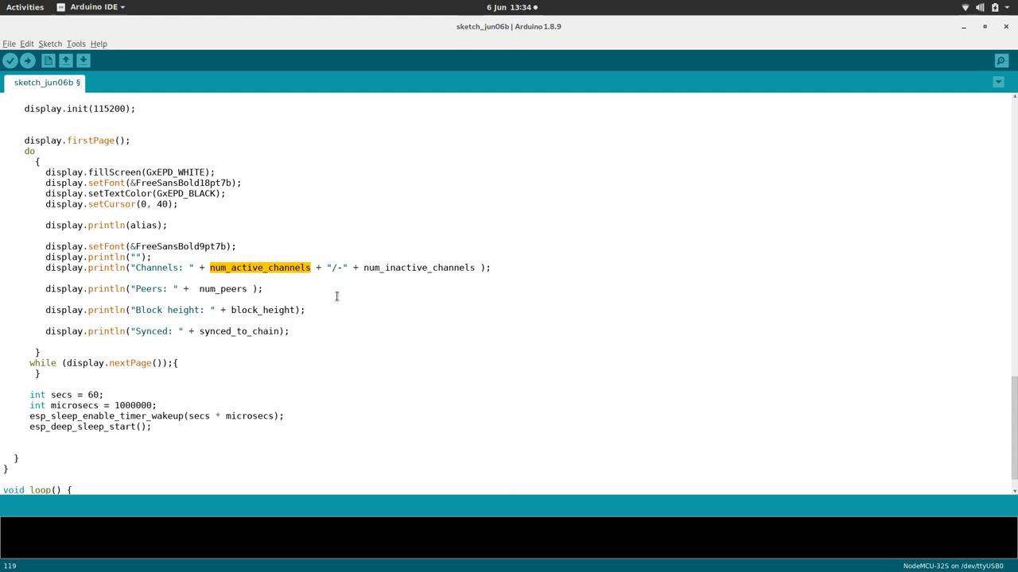
click(334, 267)
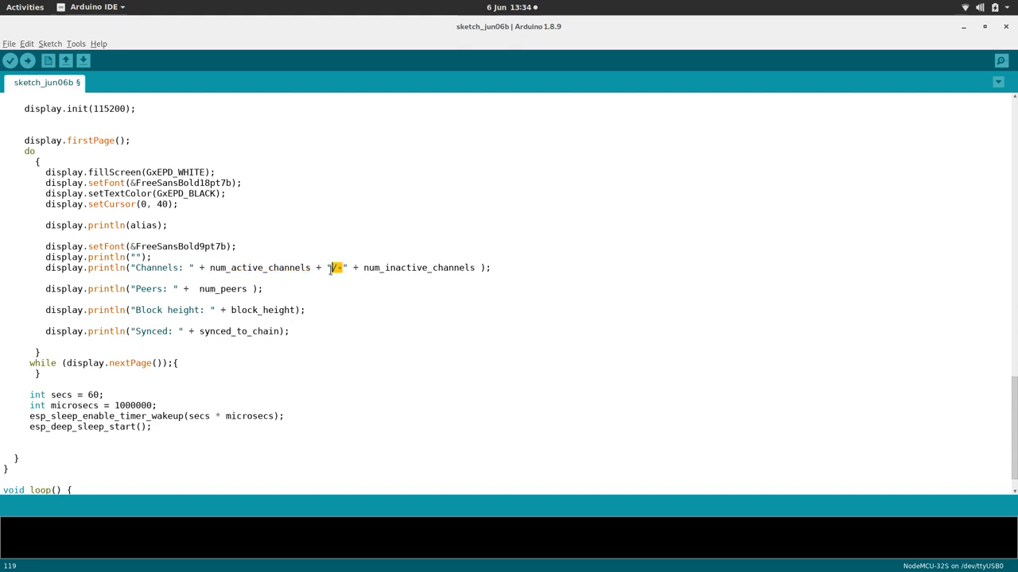
text(-)
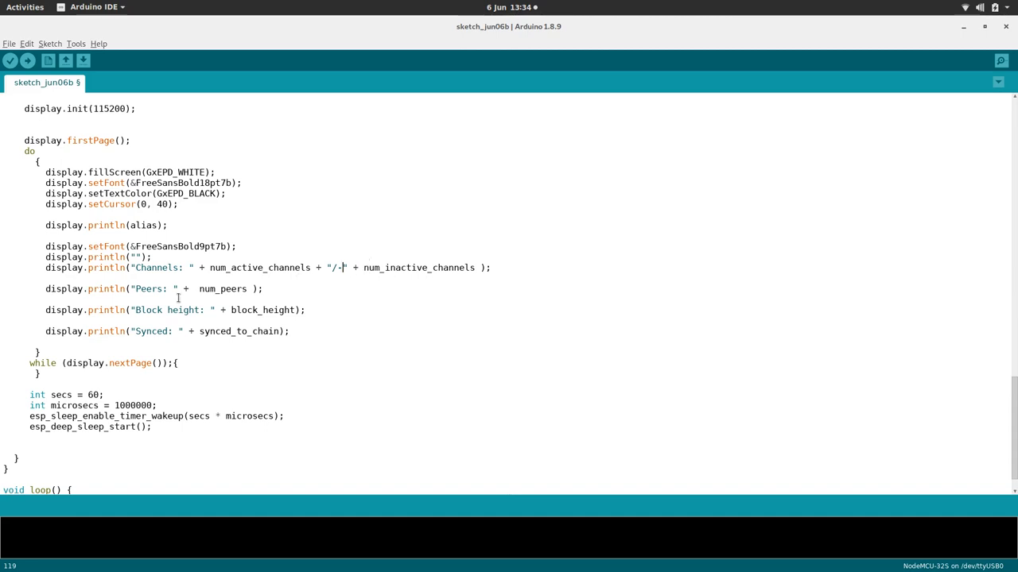
mouse_move(353, 283)
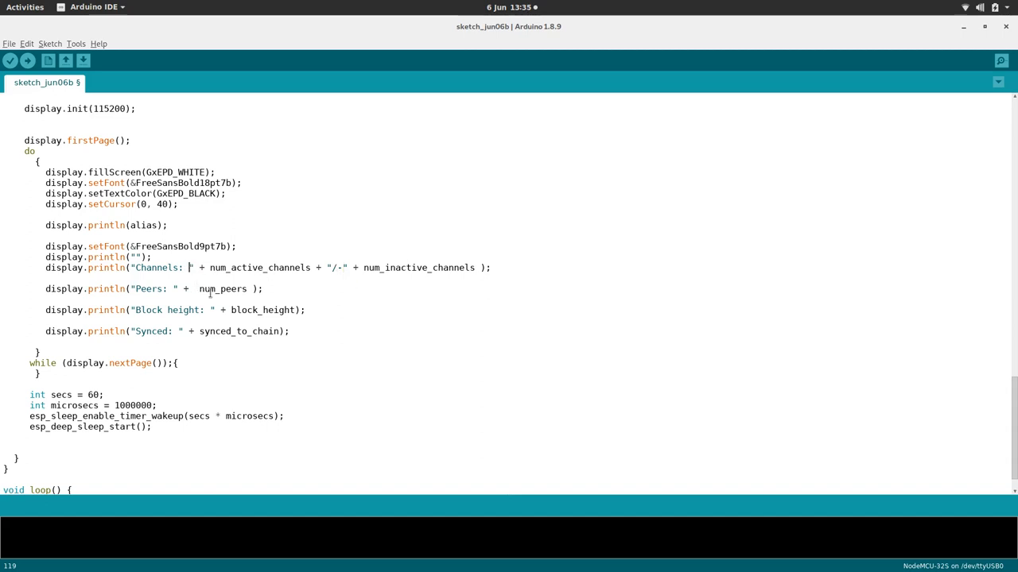
text(activ)
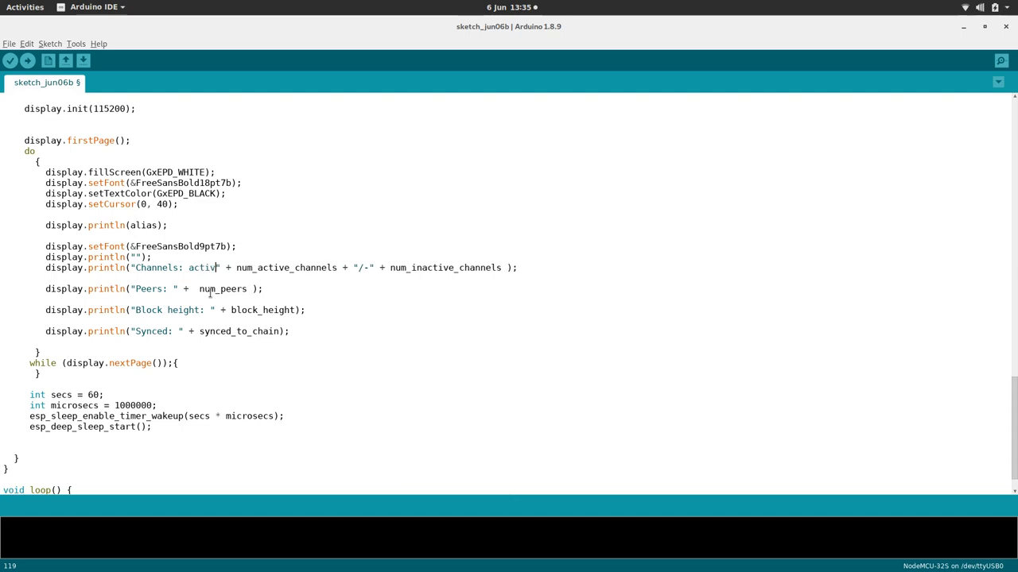
text(e)
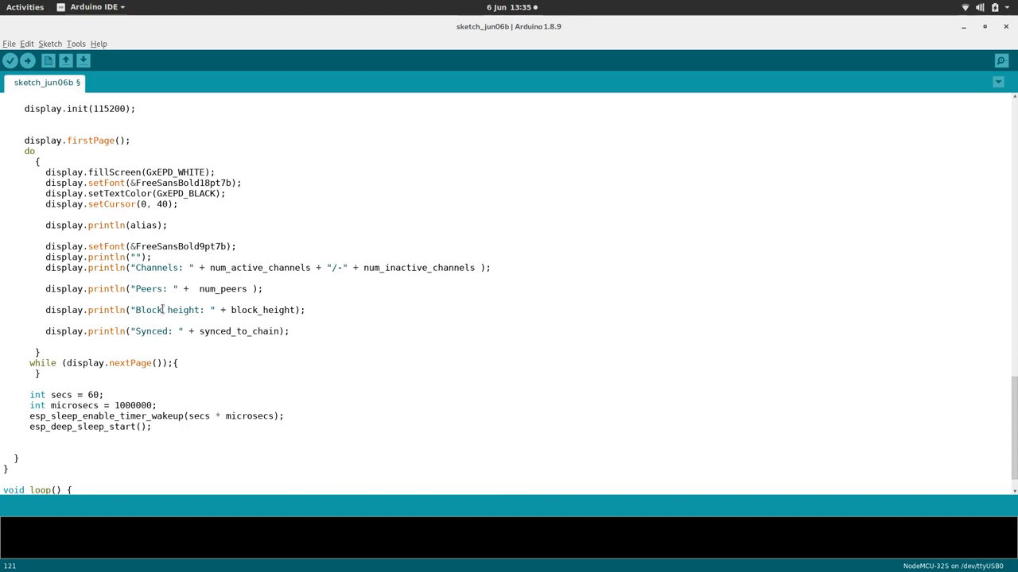
click(159, 332)
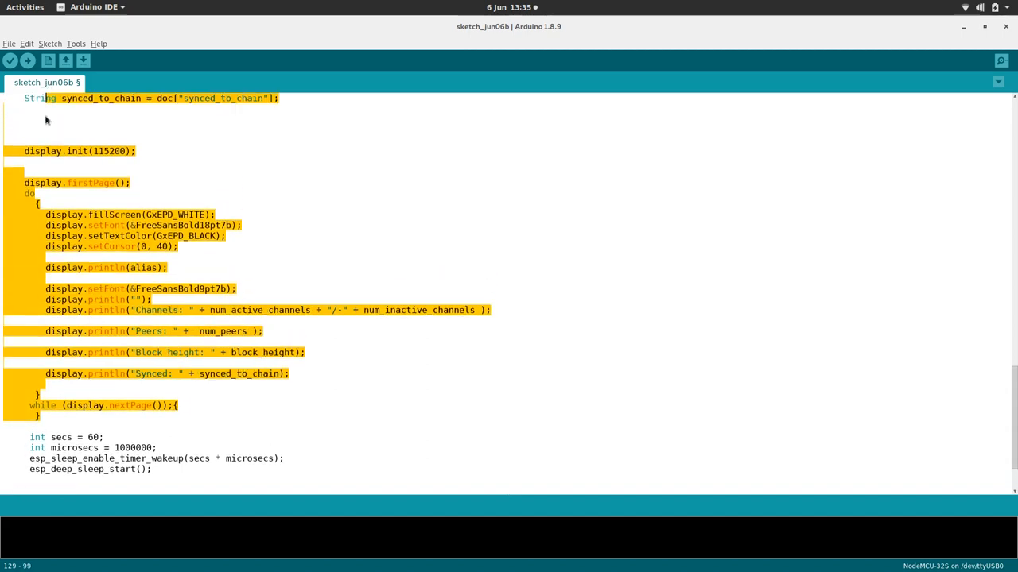
Complete the 1,000,000 microseconds value and review secs and microsecs in the timer wakeup call.
scroll(down, 3)
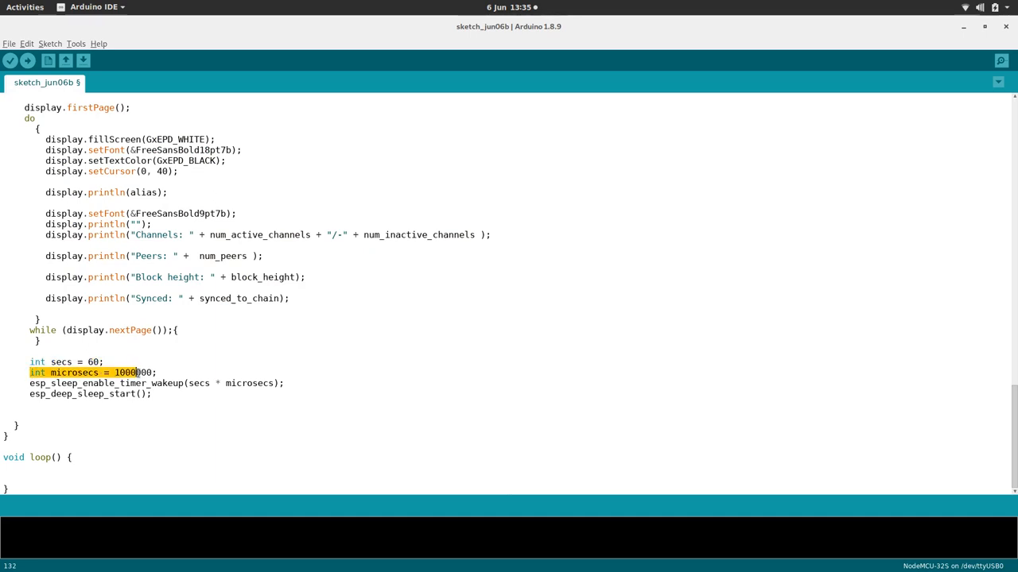
text(000)
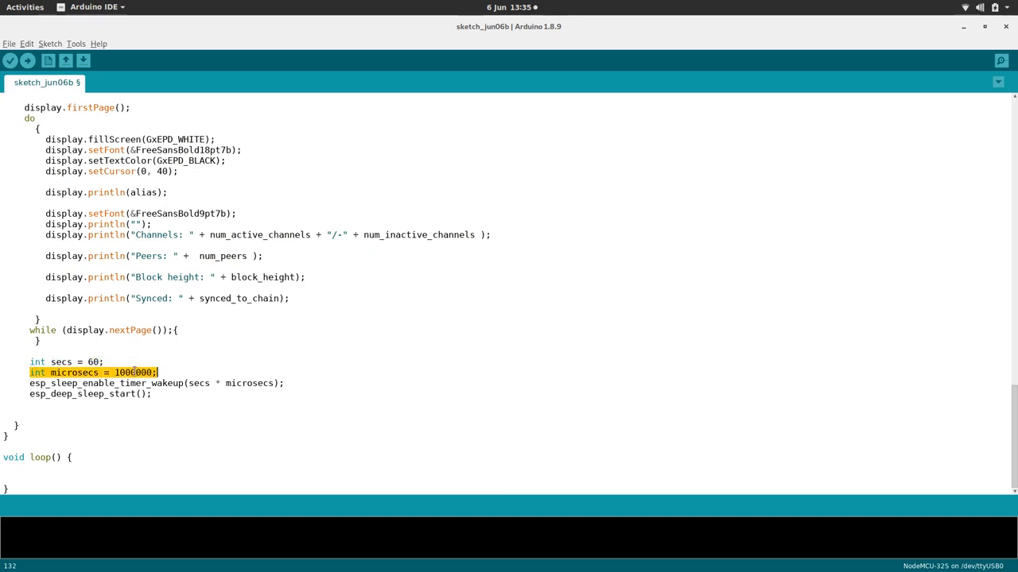
click(136, 372)
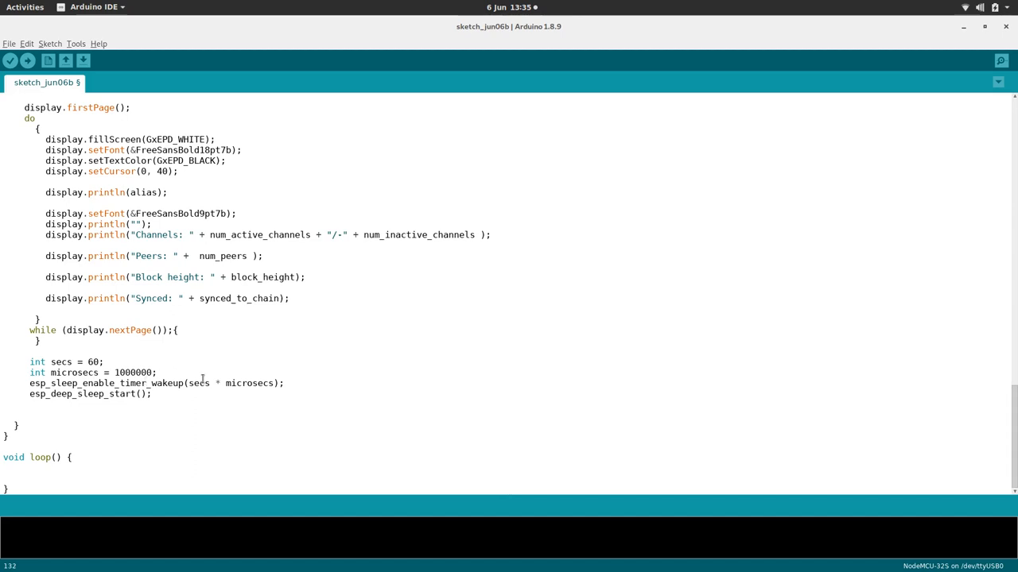
click(94, 362)
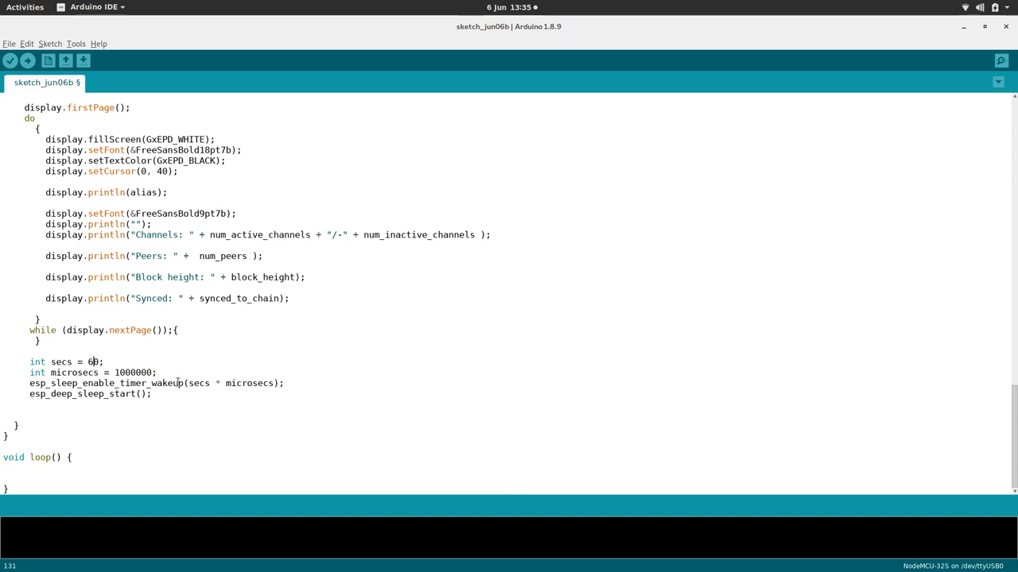
double_click(200, 384)
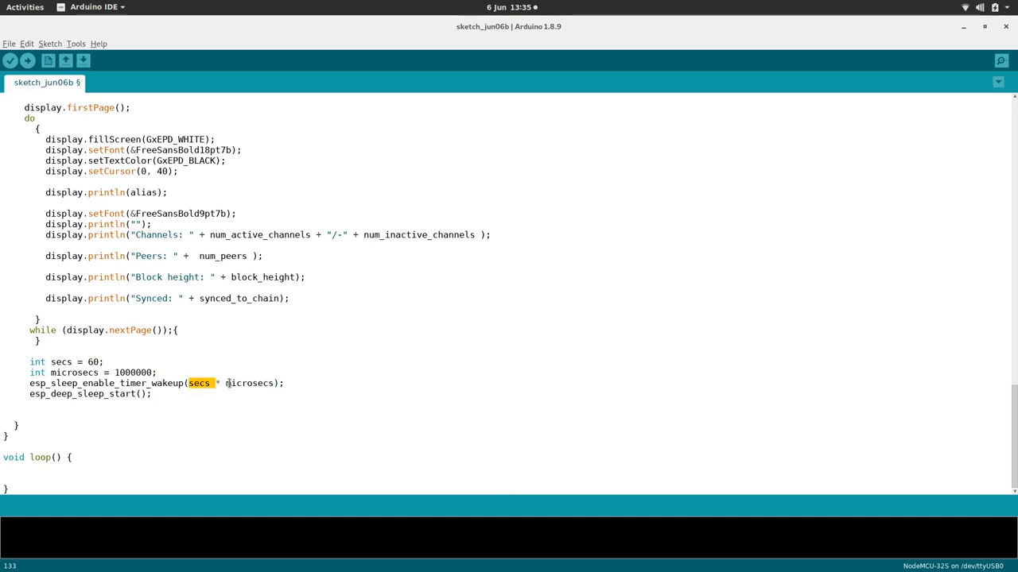
double_click(248, 383)
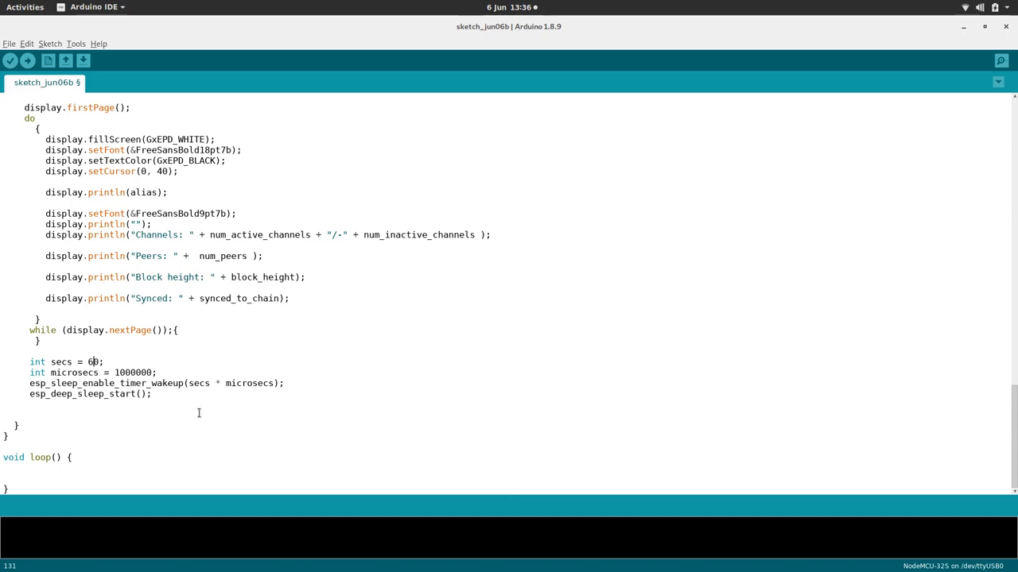
mouse_move(189, 470)
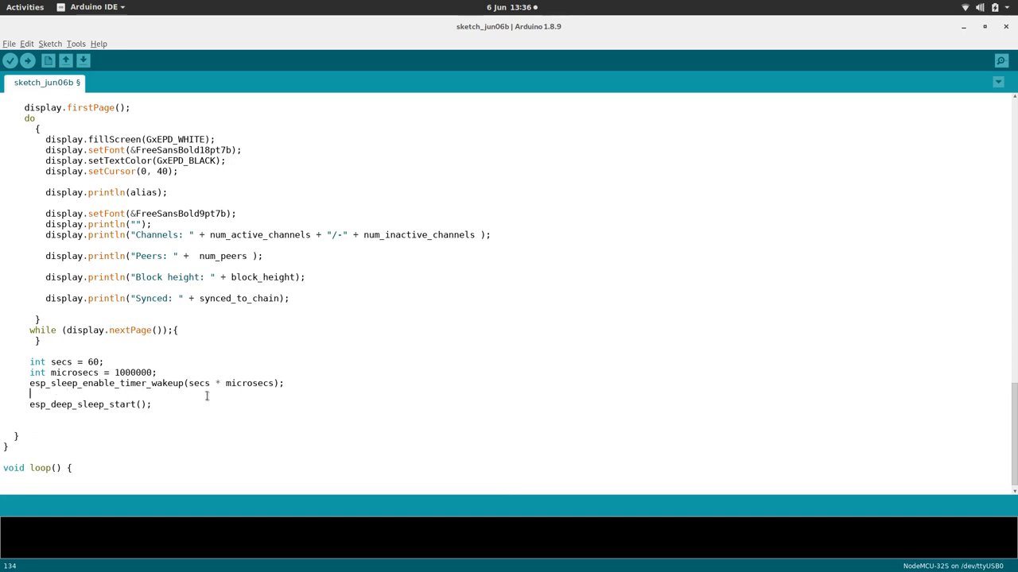
mouse_move(167, 390)
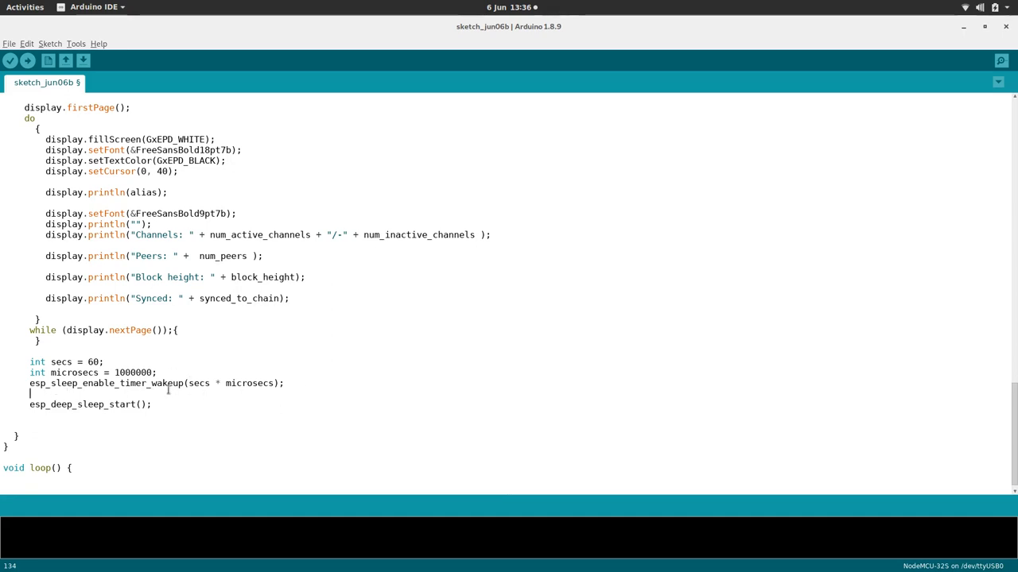
mouse_move(134, 394)
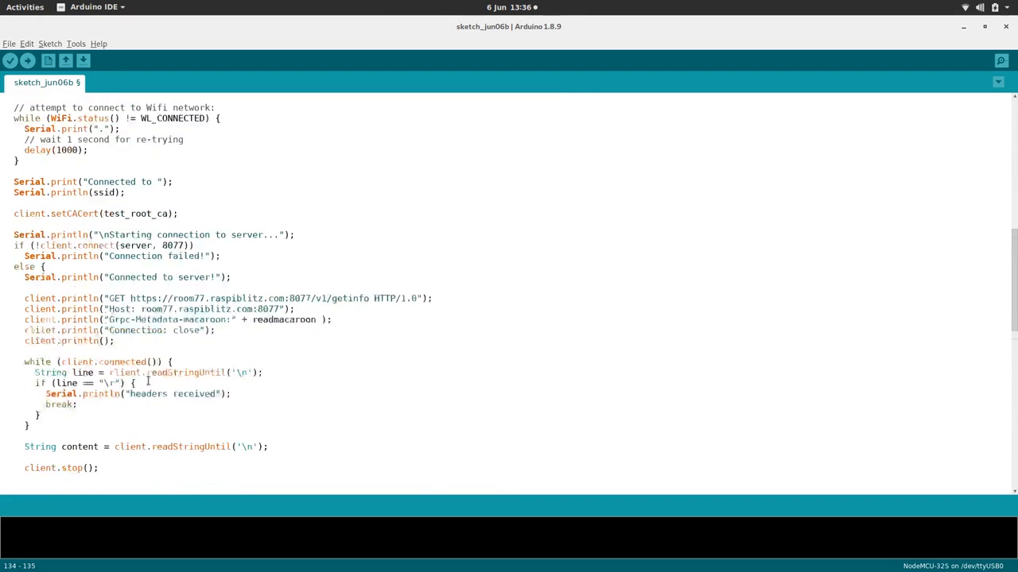
scroll(up, 3)
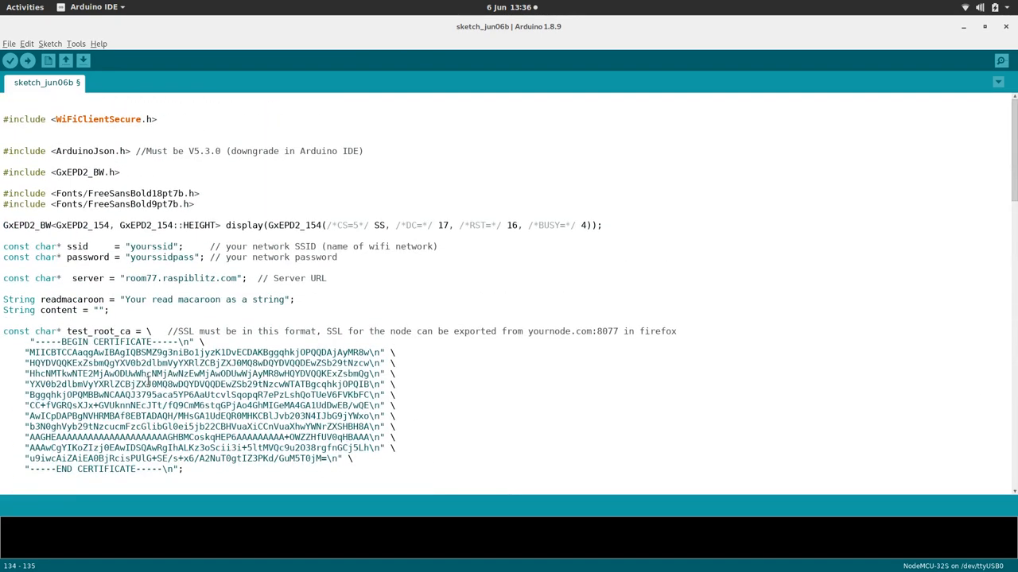
scroll(down, 3)
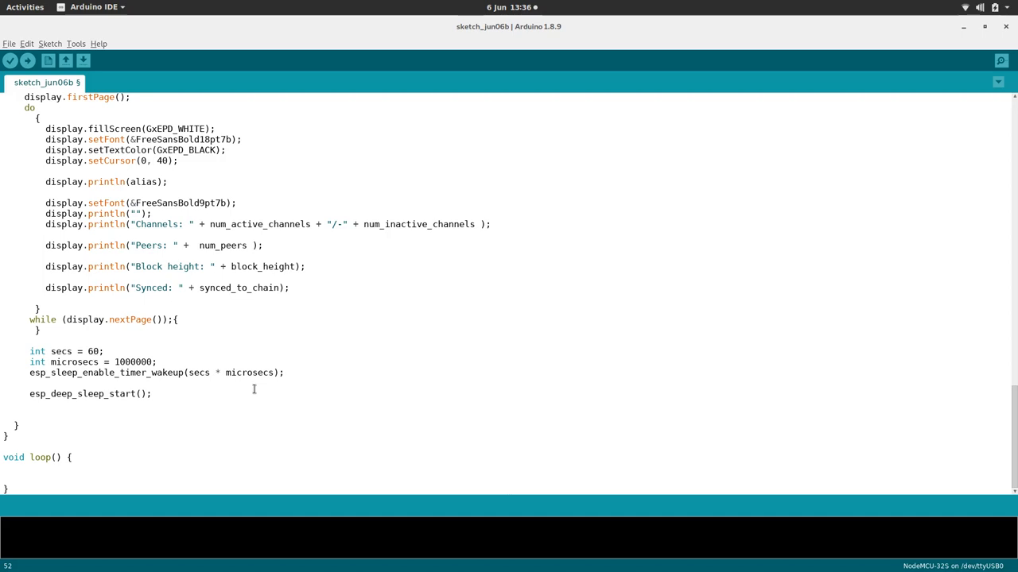
mouse_move(145, 302)
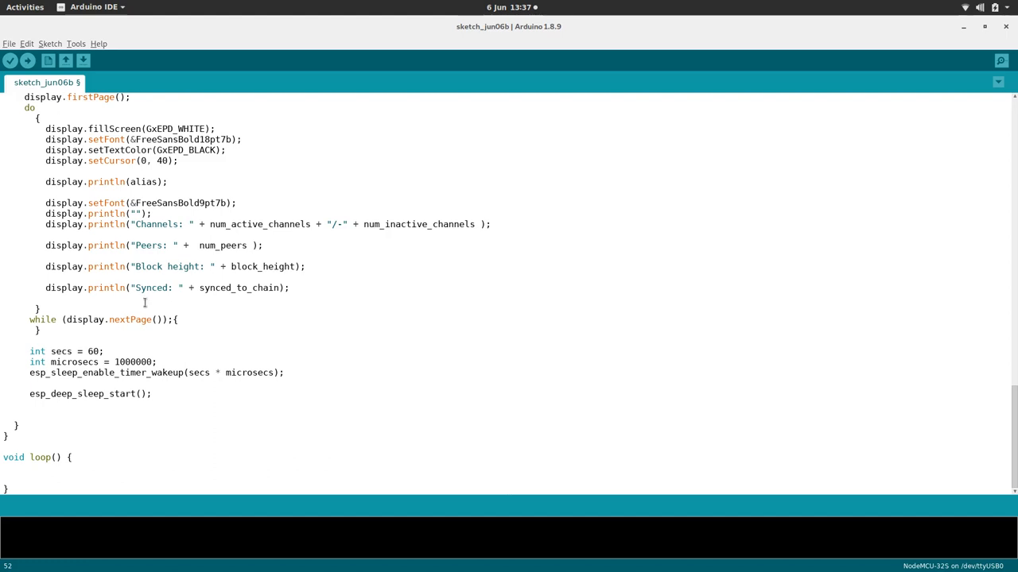
scroll(up, 3)
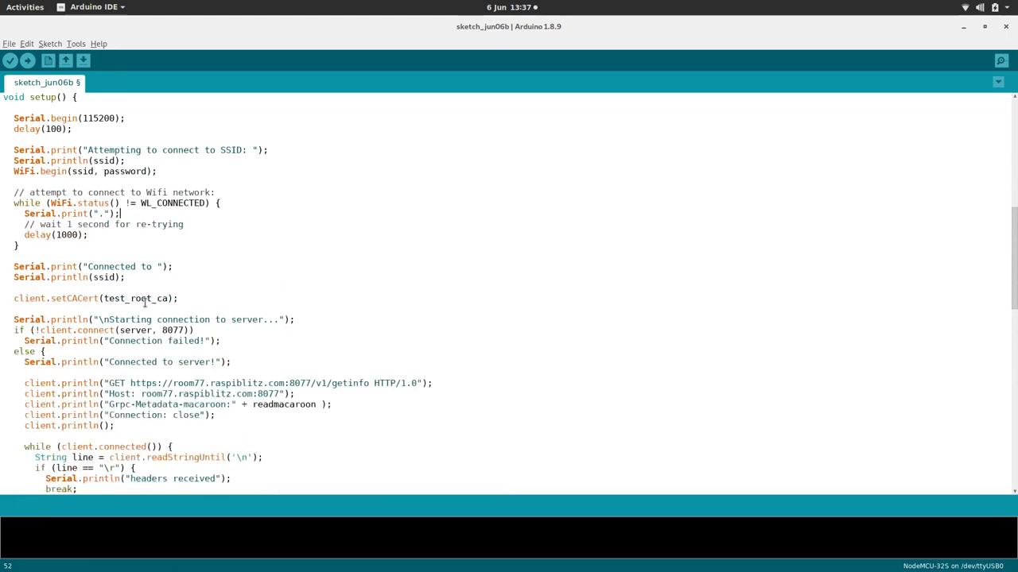
scroll(up, 3)
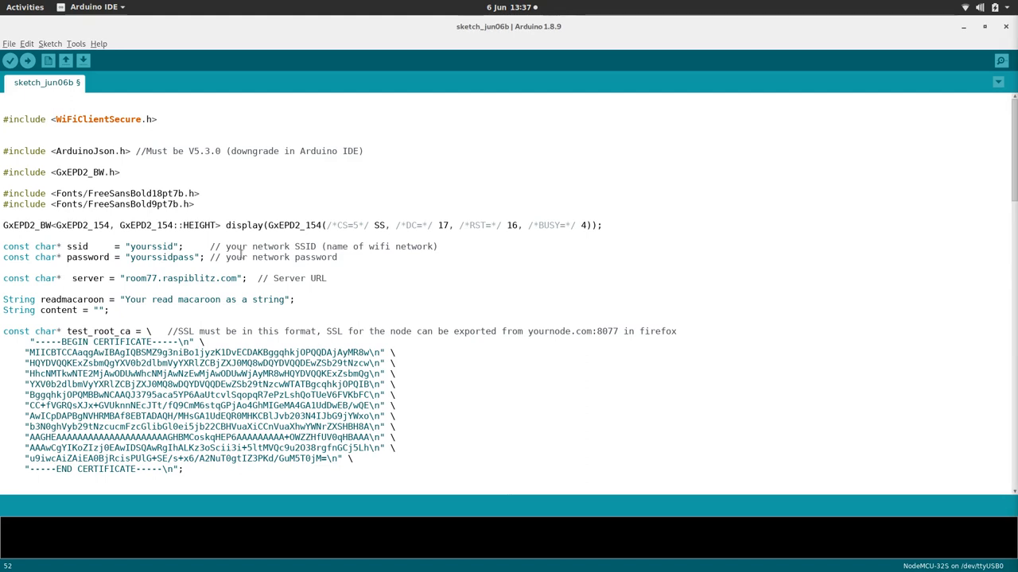
Compile the sketch with Verify.
click(28, 60)
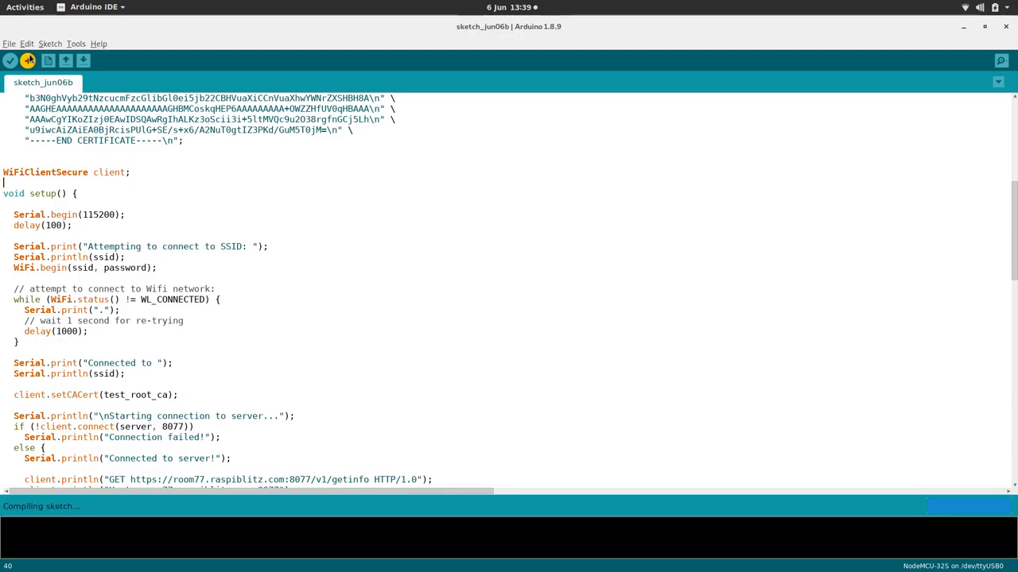